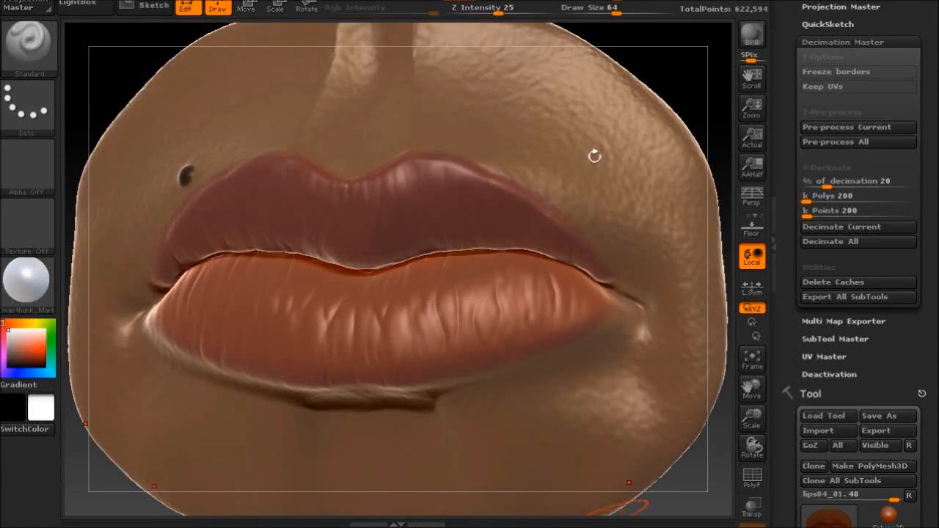
{"action": "mouse_move", "coordinate": [446, 54]}
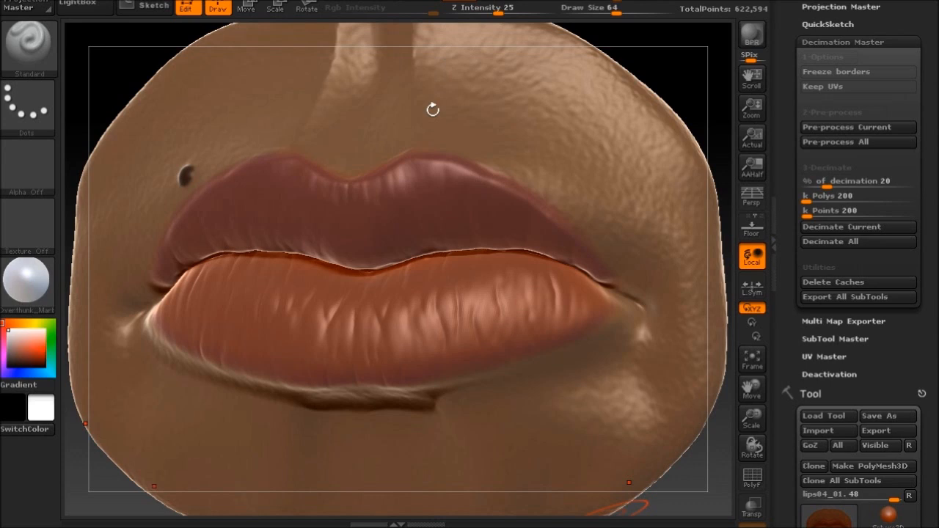
{"action": "mouse_move", "coordinate": [557, 89]}
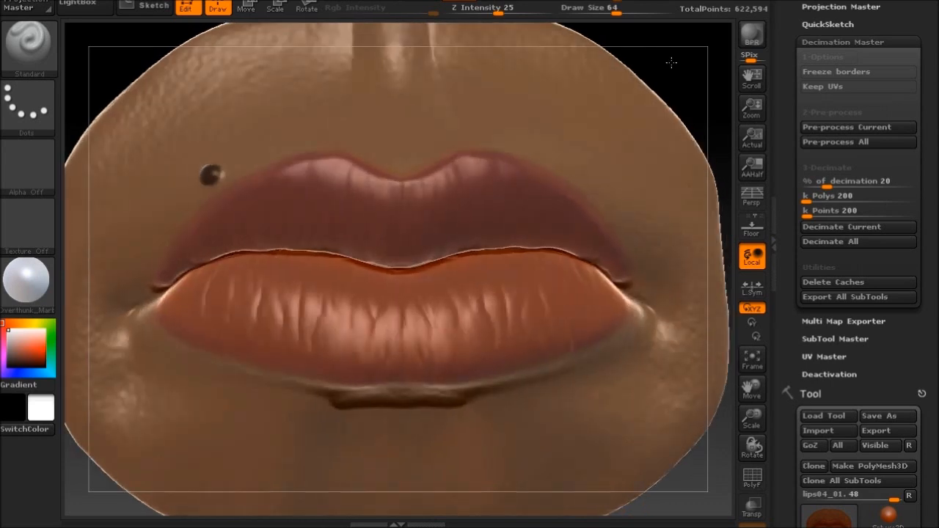
- Load the lips04 tool in a front view and turn on PolyF to show its polyframe
{"action": "left_click_drag", "start_coordinate": [670, 63], "coordinate": [663, 63]}
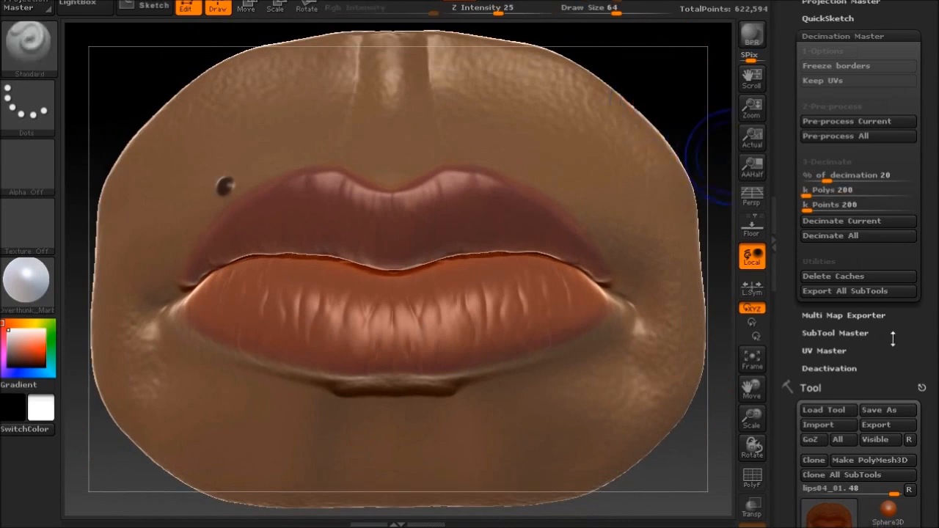
{"action": "scroll", "scroll_direction": "down", "scroll_amount": 3}
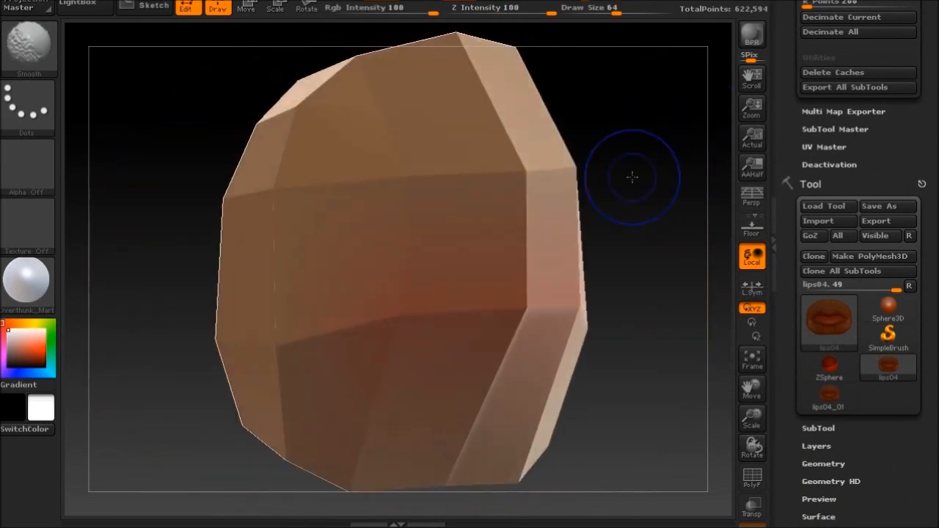
{"action": "left_click", "coordinate": [751, 478]}
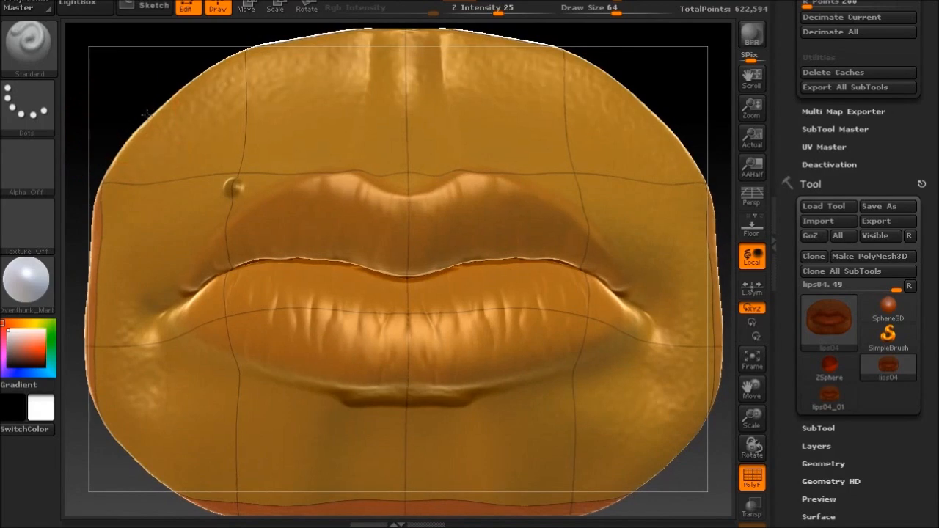
- Choose the MaskPen brush with a FreeHand stroke and Draw Size 135
{"action": "left_click_drag", "start_coordinate": [403, 279], "coordinate": [198, 121]}
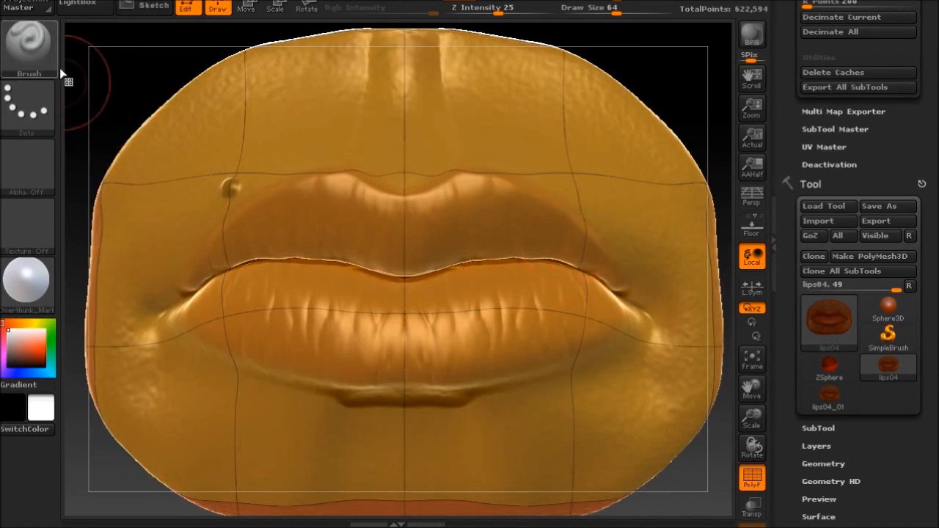
{"action": "left_click", "coordinate": [29, 48]}
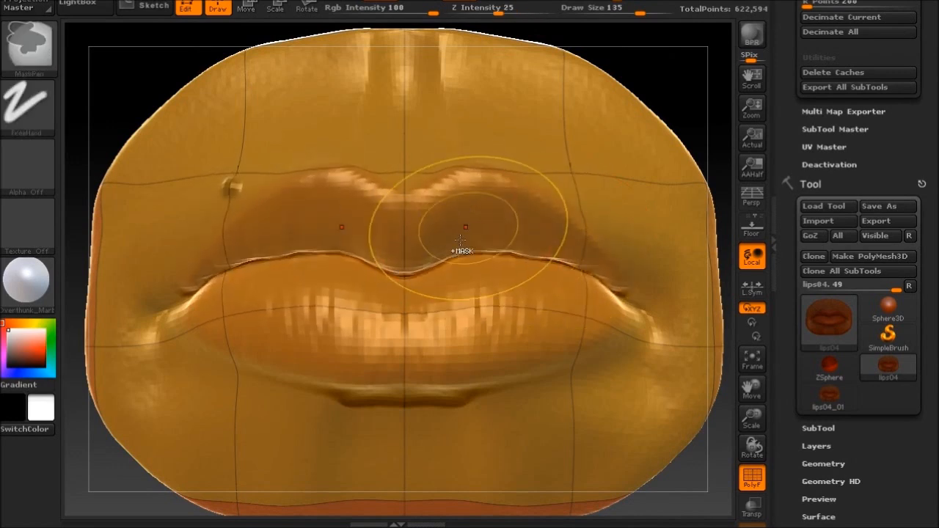
- Switch the active brush to Move Parts, then reopen the brush library
{"action": "left_click", "coordinate": [28, 48]}
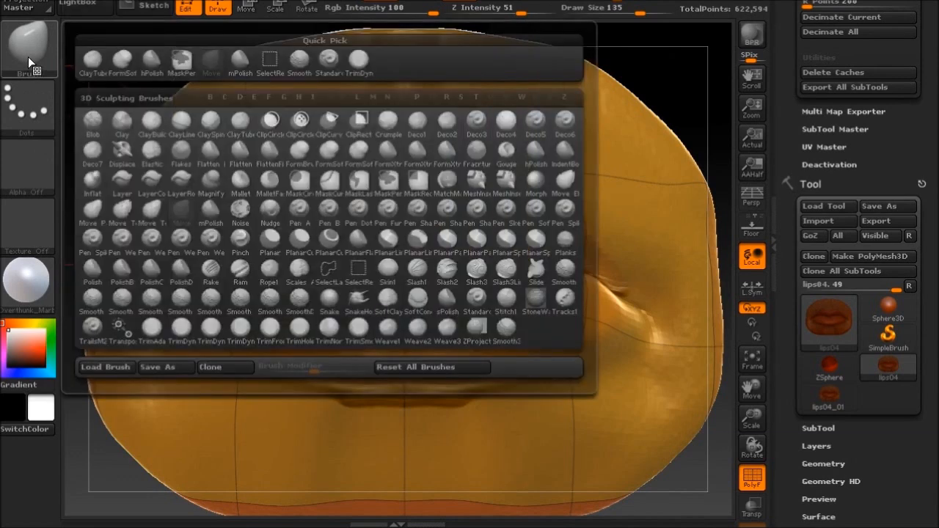
{"action": "mouse_move", "coordinate": [565, 182]}
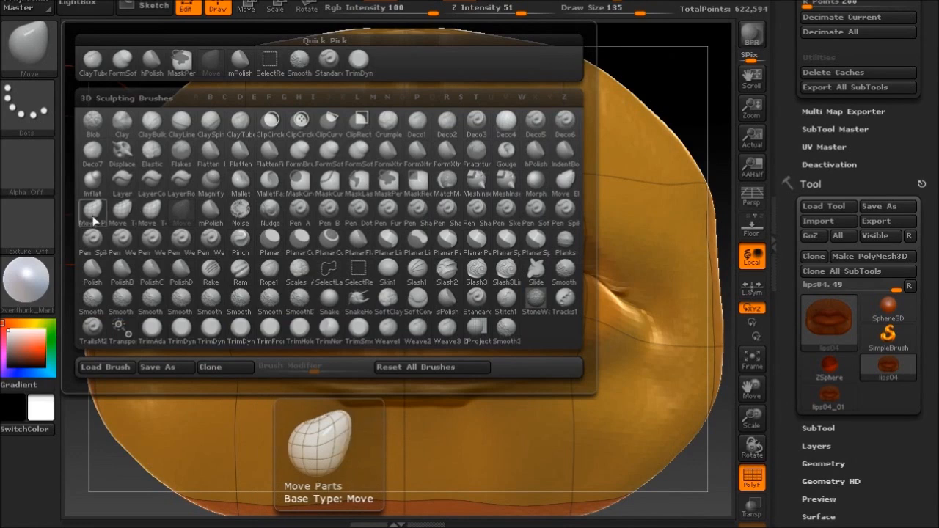
{"action": "left_click", "coordinate": [91, 212]}
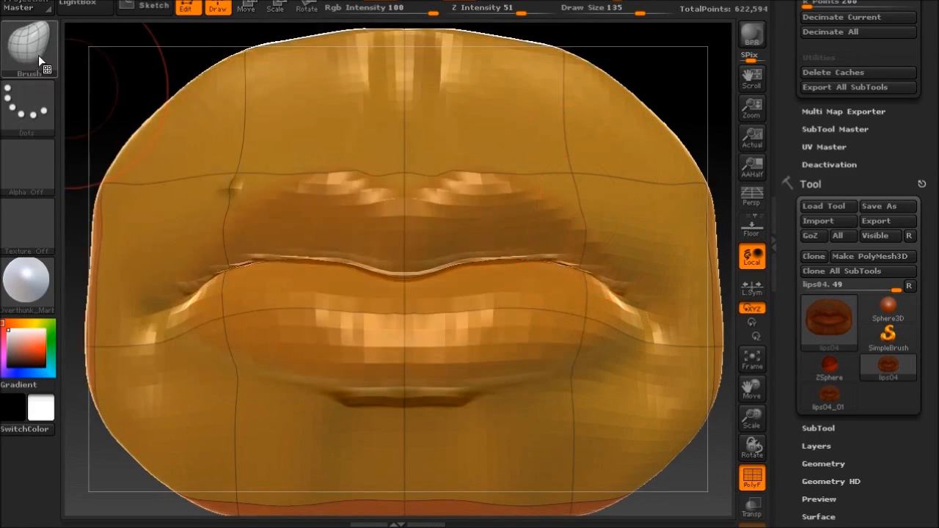
{"action": "left_click", "coordinate": [29, 44]}
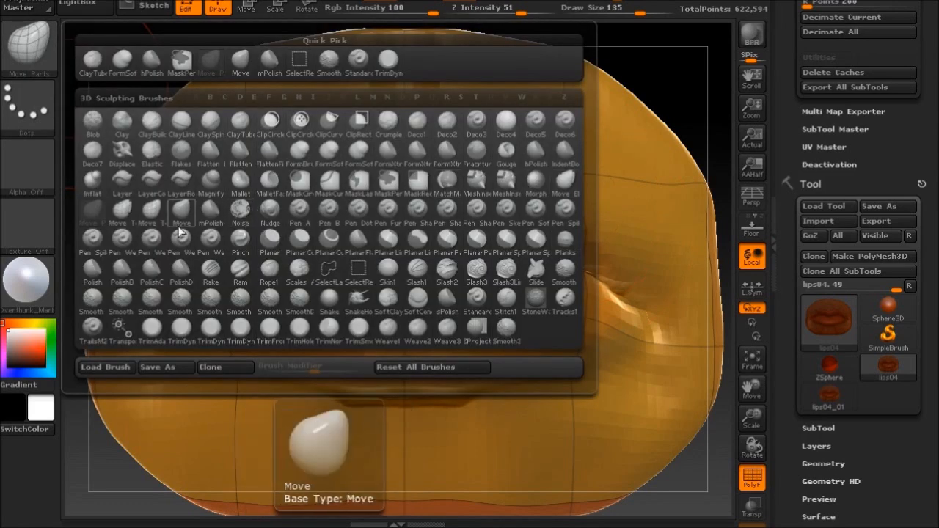
{"action": "mouse_move", "coordinate": [151, 224]}
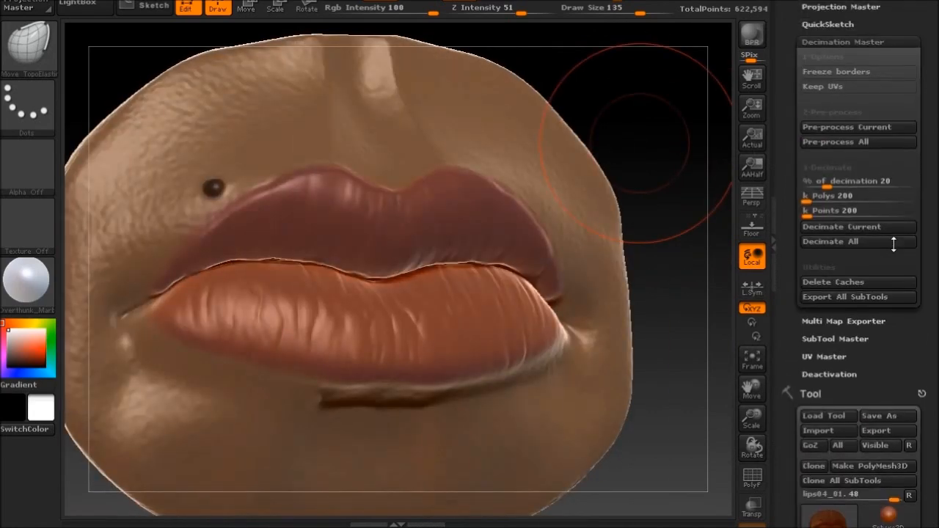
- Rotate the lips sculpt to a slightly angled view
{"action": "left_click_drag", "start_coordinate": [440, 220], "coordinate": [666, 143]}
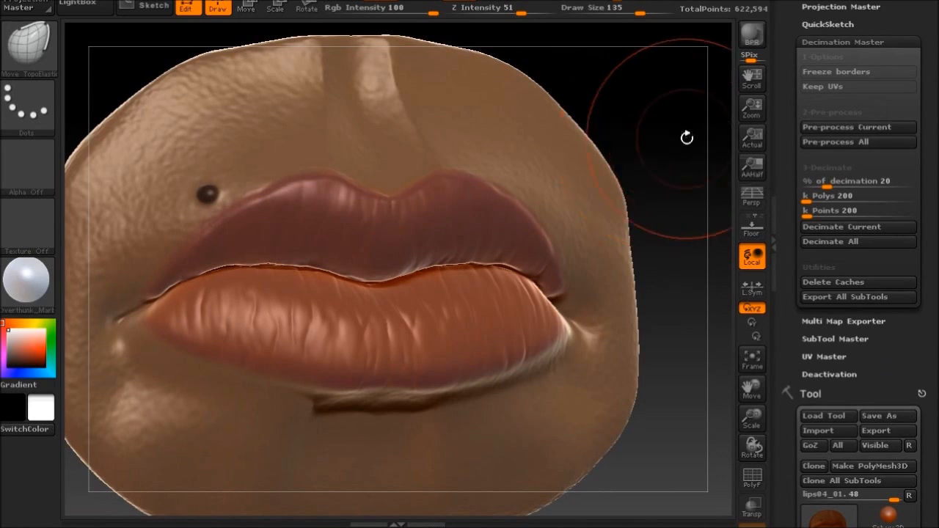
{"action": "mouse_move", "coordinate": [652, 131]}
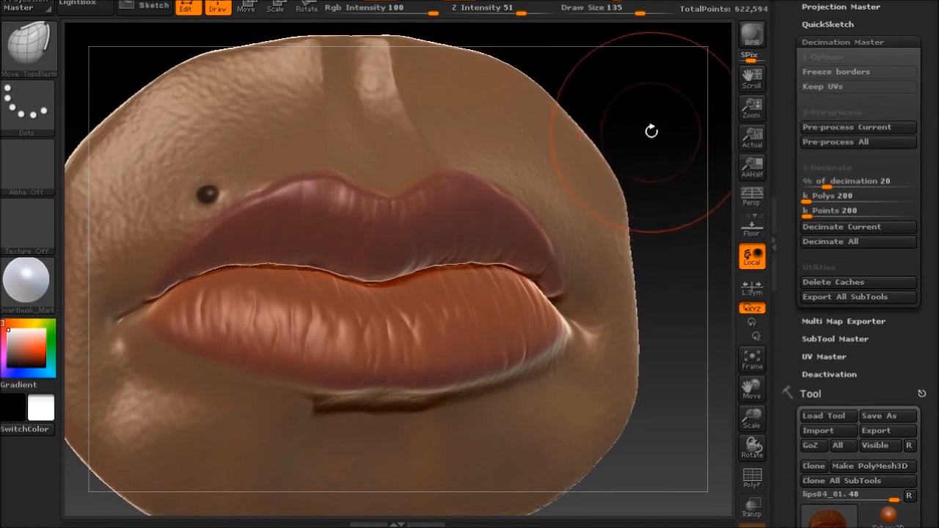
{"action": "mouse_move", "coordinate": [832, 127]}
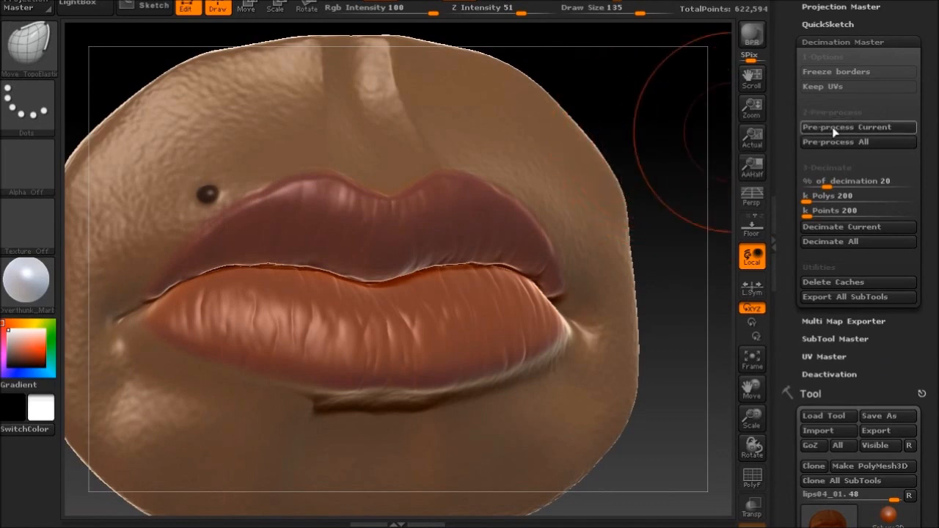
{"action": "mouse_move", "coordinate": [857, 195]}
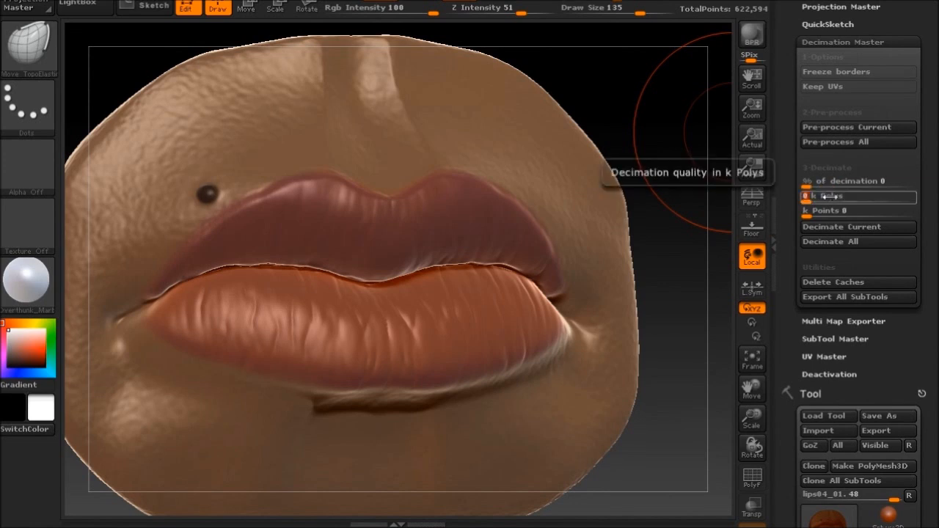
- Decimate the current lips at 25 k Polys and show its triangle polyframe
{"action": "type", "text": "25"}
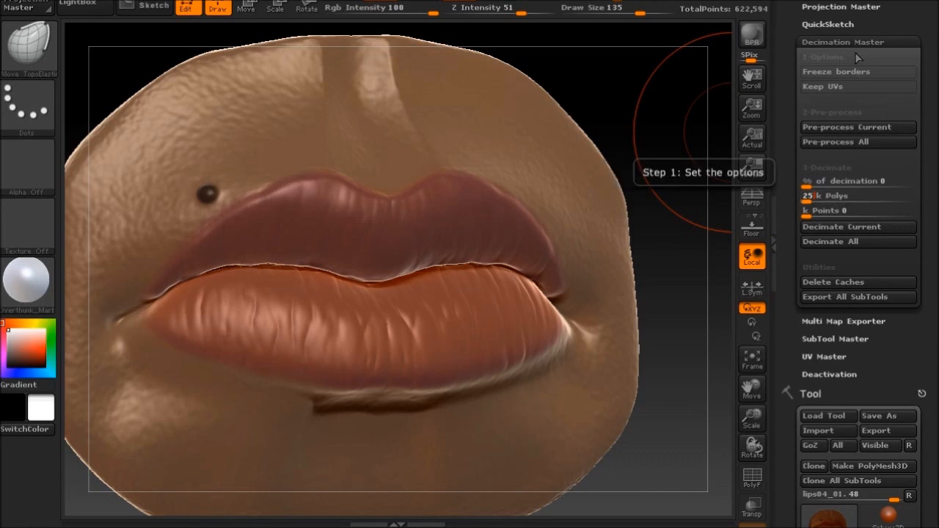
{"action": "mouse_move", "coordinate": [751, 196]}
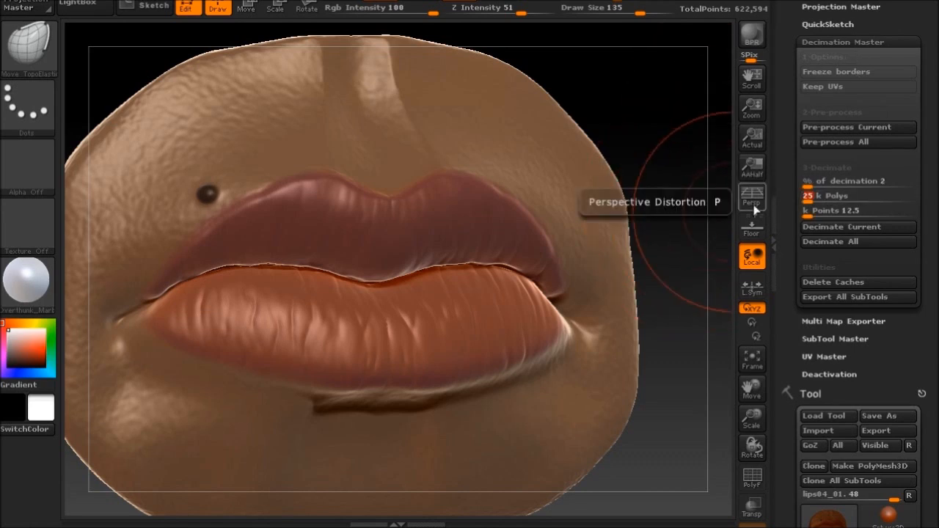
{"action": "mouse_move", "coordinate": [838, 231]}
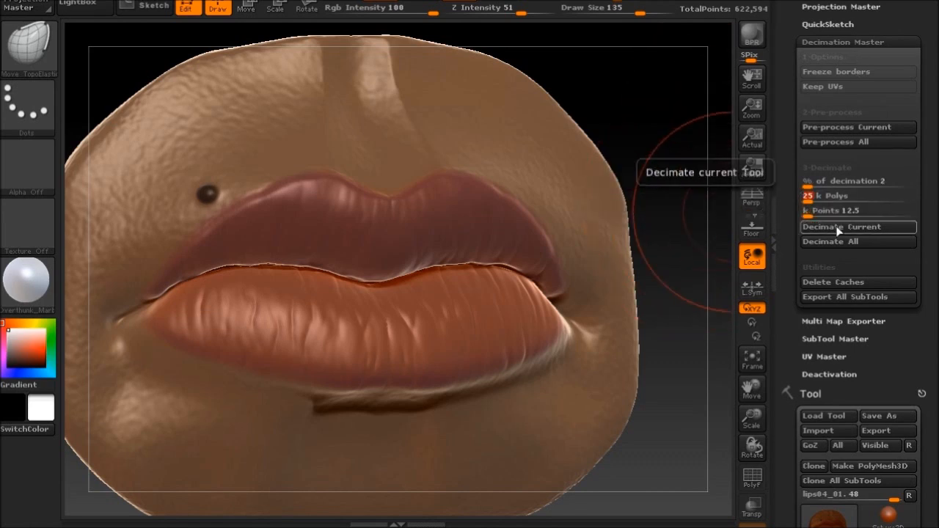
{"action": "left_click", "coordinate": [841, 226]}
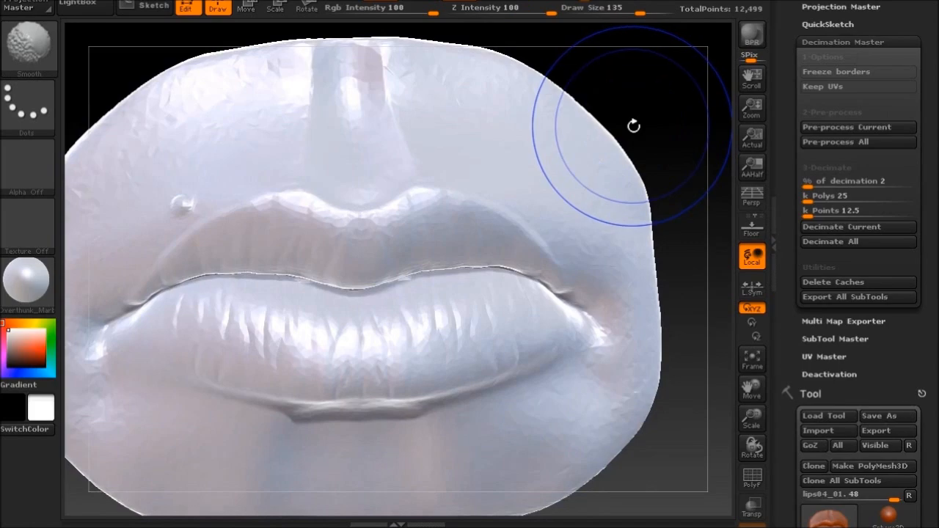
{"action": "left_click", "coordinate": [751, 478]}
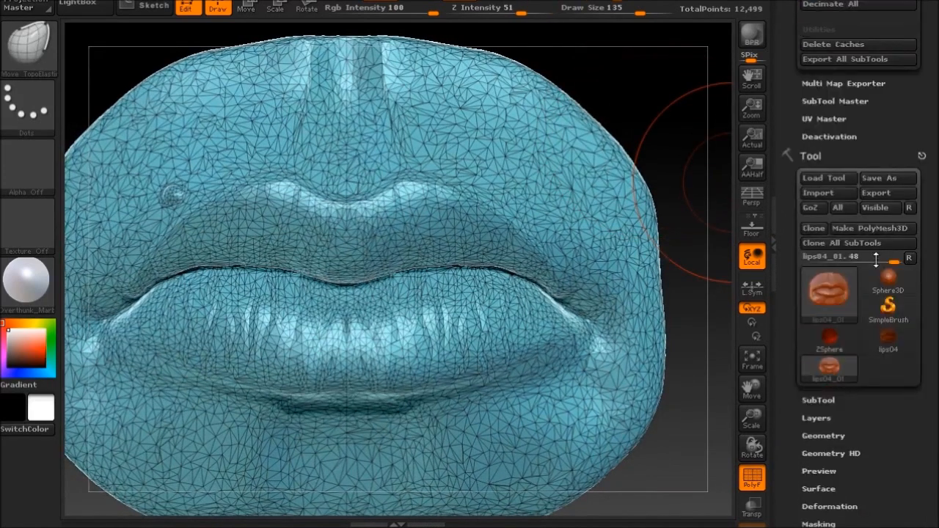
{"action": "mouse_move", "coordinate": [811, 208]}
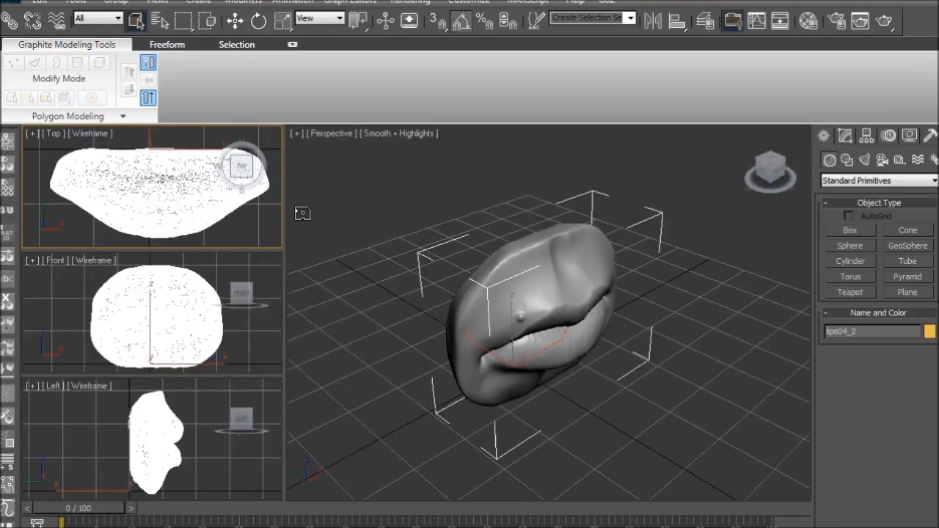
- Zoom and orbit onto lips04_2 and convert it to Editable Poly
{"action": "left_click_drag", "start_coordinate": [528, 330], "coordinate": [520, 344]}
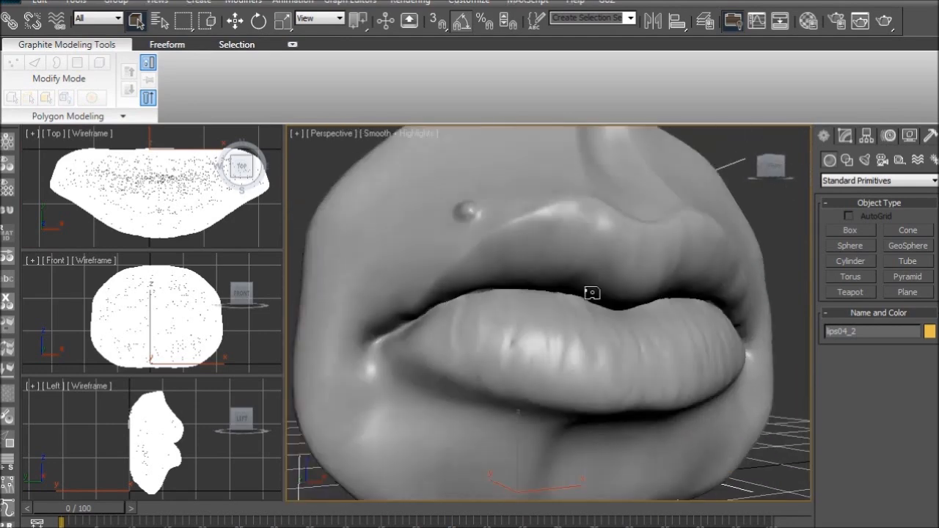
{"action": "mouse_move", "coordinate": [383, 332]}
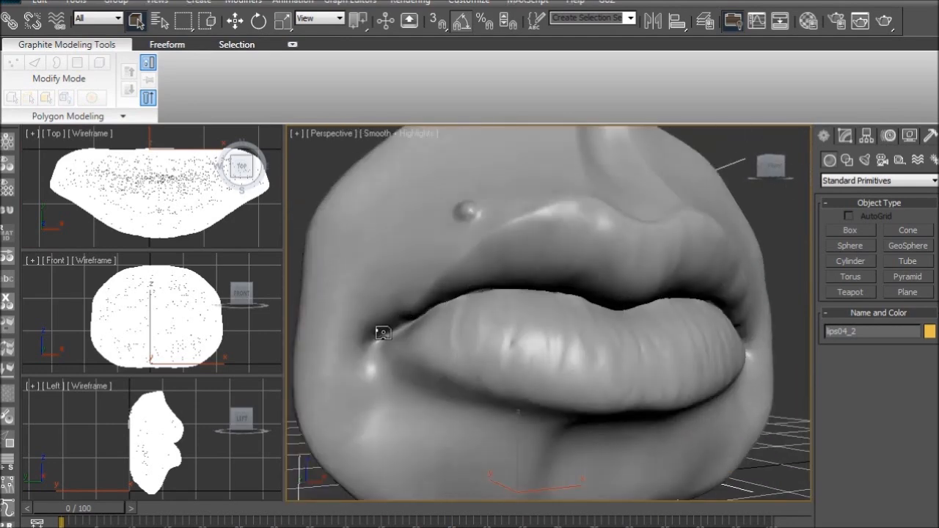
{"action": "left_click_drag", "start_coordinate": [381, 332], "coordinate": [541, 223]}
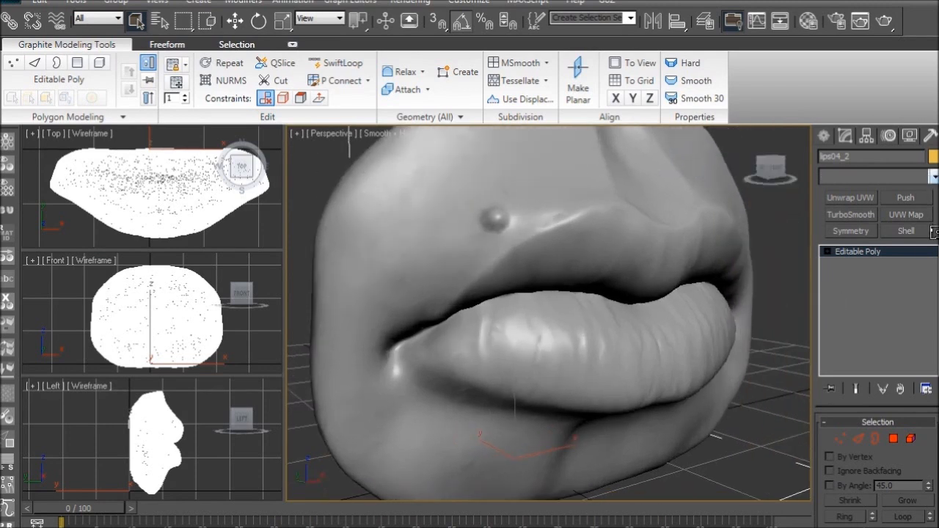
- Add a ProOptimizer modifier to the lips04_2 mesh
{"action": "left_click", "coordinate": [932, 176]}
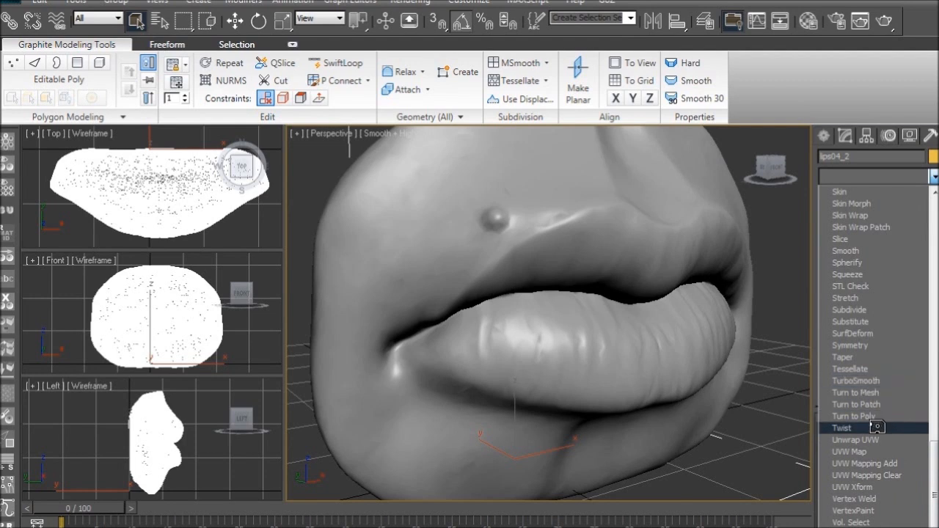
{"action": "mouse_move", "coordinate": [854, 404]}
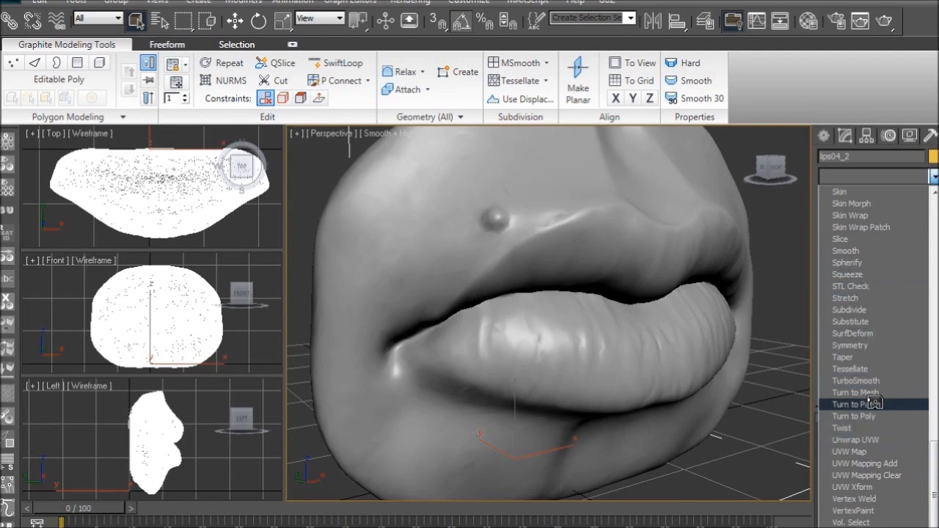
{"action": "scroll", "scroll_direction": "up", "scroll_amount": 3}
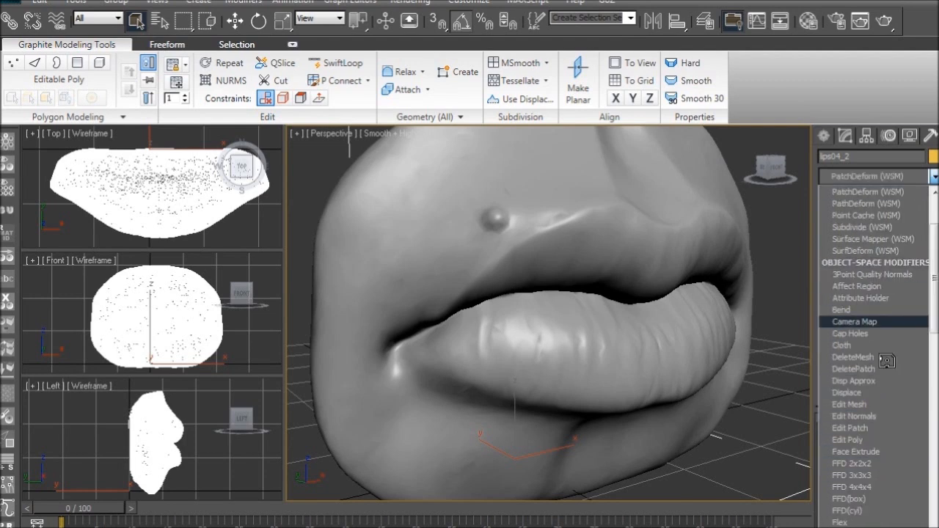
{"action": "scroll", "scroll_direction": "up", "scroll_amount": 3}
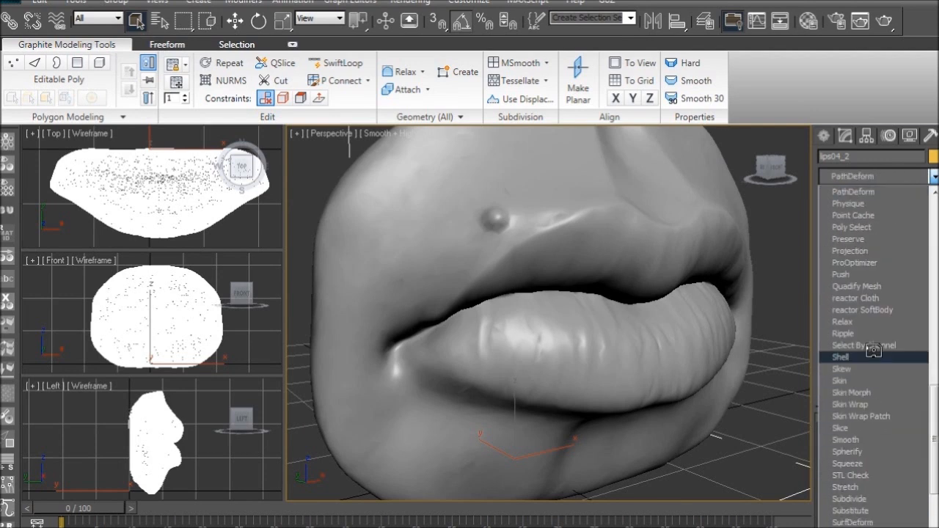
{"action": "left_click", "coordinate": [871, 251]}
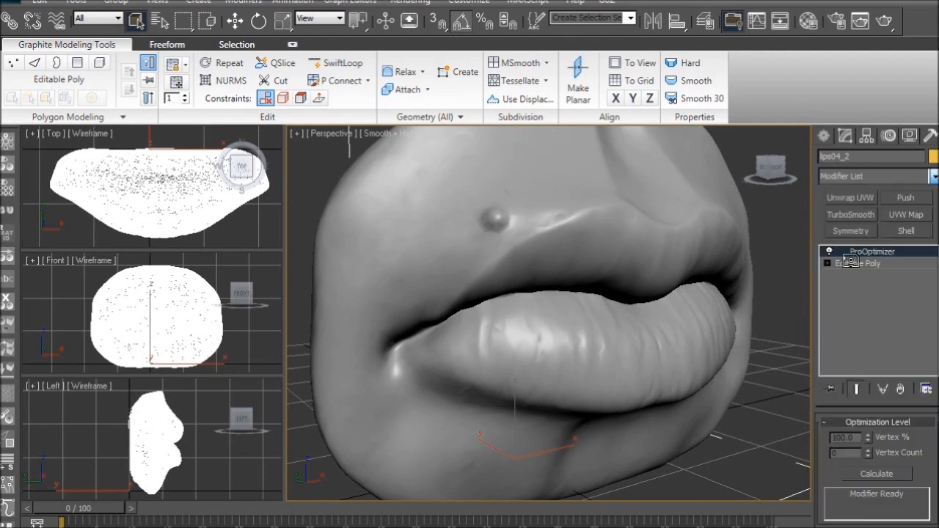
{"action": "left_click", "coordinate": [851, 250]}
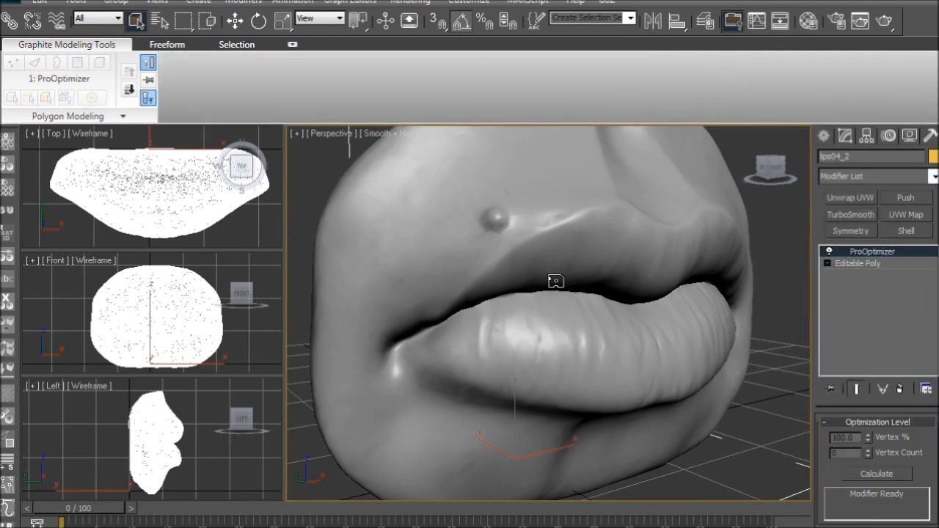
- Calculate ProOptimizer and lower Vertex % to about 81.5
{"action": "left_click", "coordinate": [876, 473]}
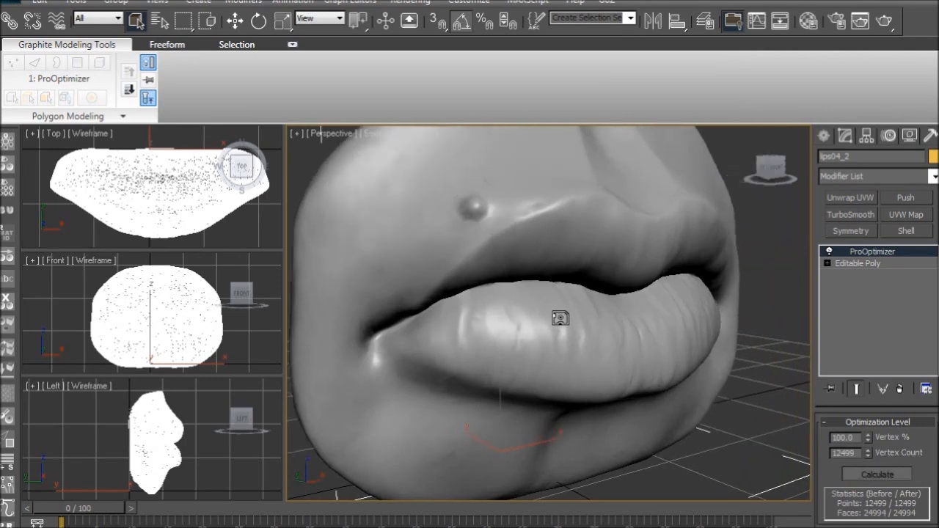
{"action": "left_click_drag", "start_coordinate": [561, 317], "coordinate": [697, 309]}
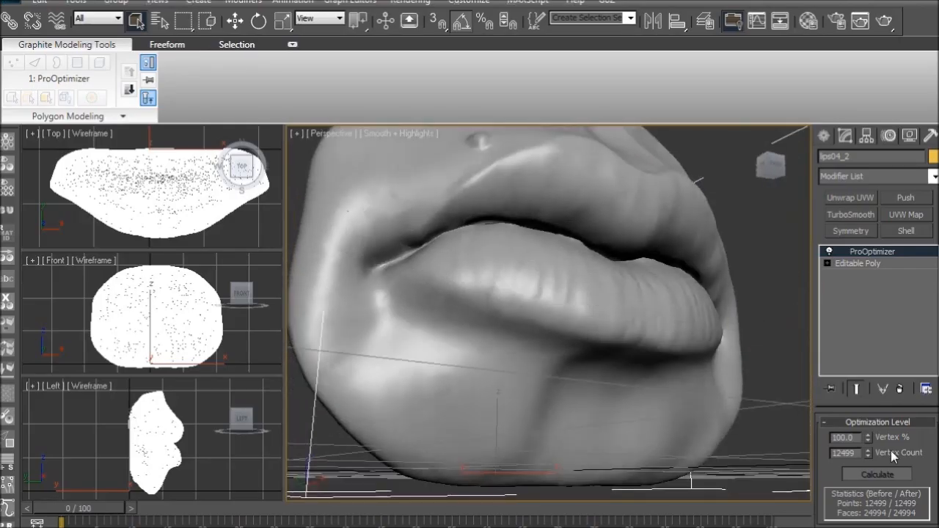
{"action": "left_click", "coordinate": [875, 474]}
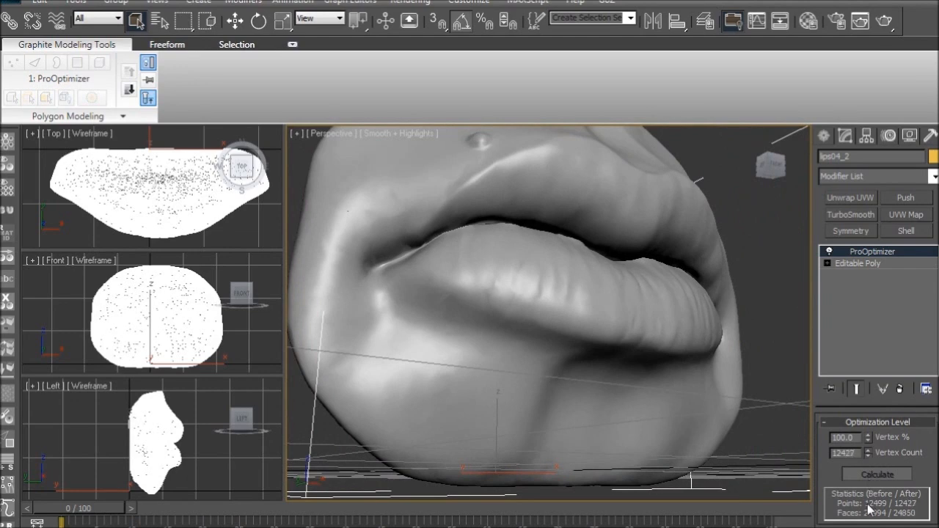
{"action": "left_click", "coordinate": [875, 474]}
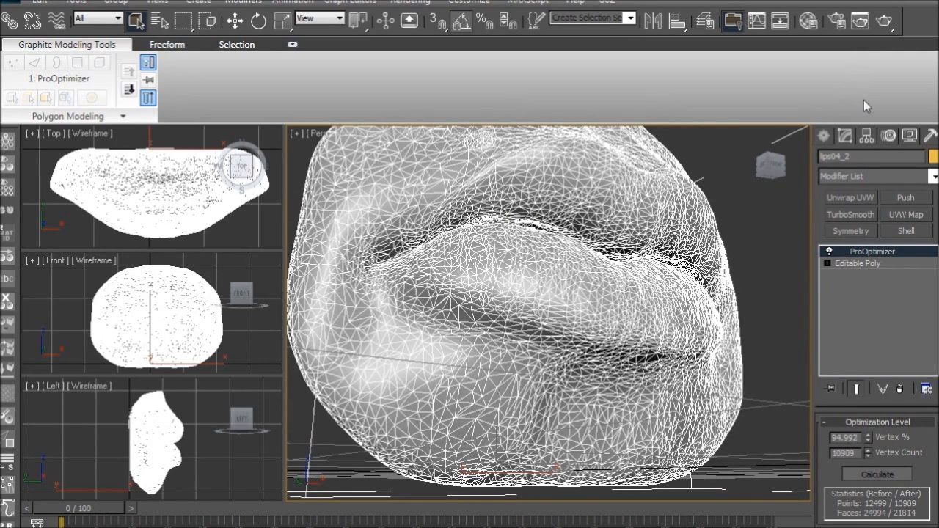
{"action": "left_click", "coordinate": [875, 474]}
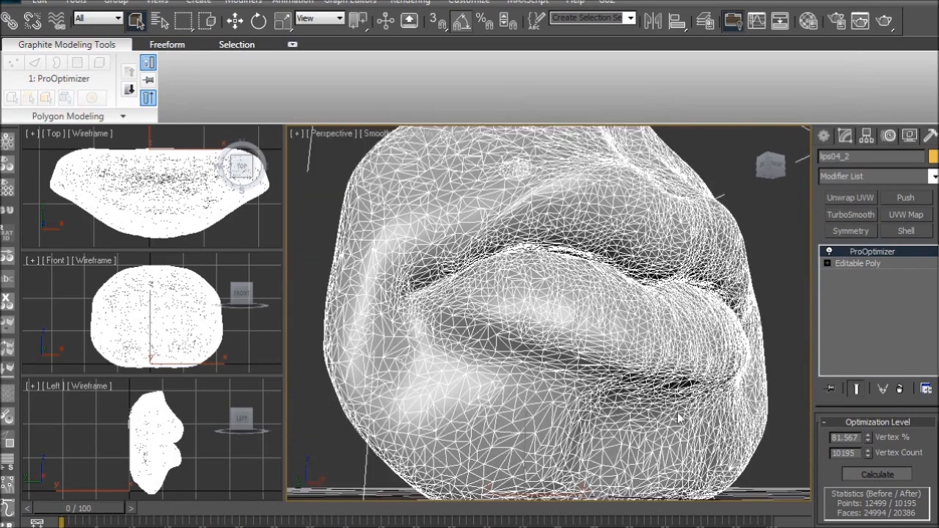
{"action": "right_click", "coordinate": [871, 251]}
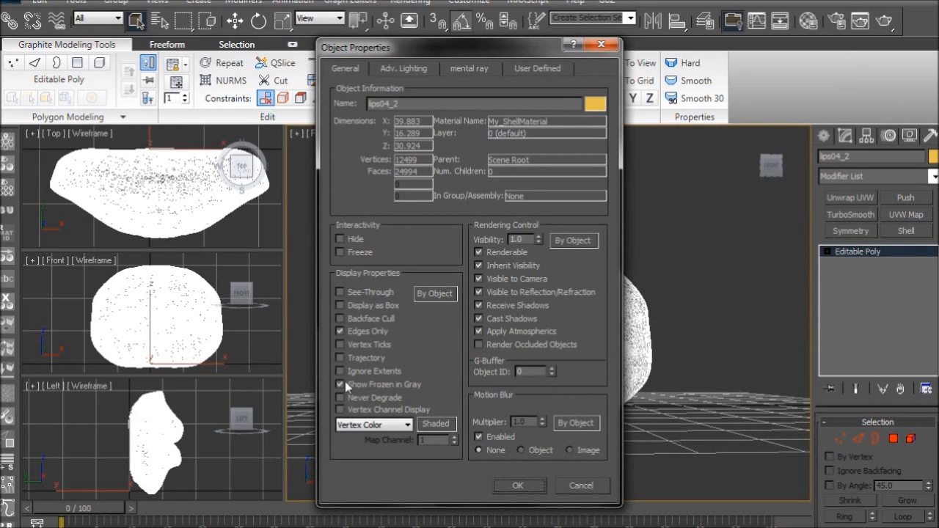
- In Object Properties, uncheck Show Frozen in Gray and enable Backface Cull for lips04_2
{"action": "left_click", "coordinate": [339, 384]}
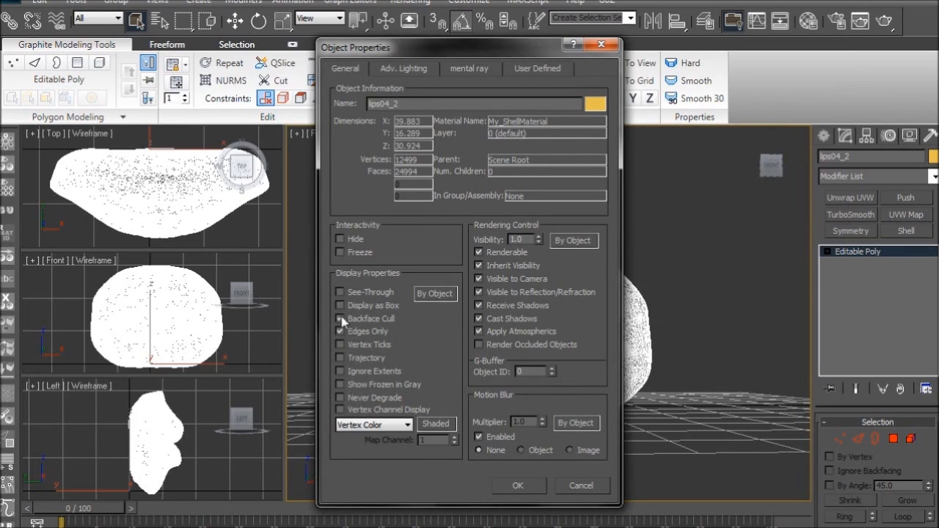
{"action": "left_click", "coordinate": [340, 318]}
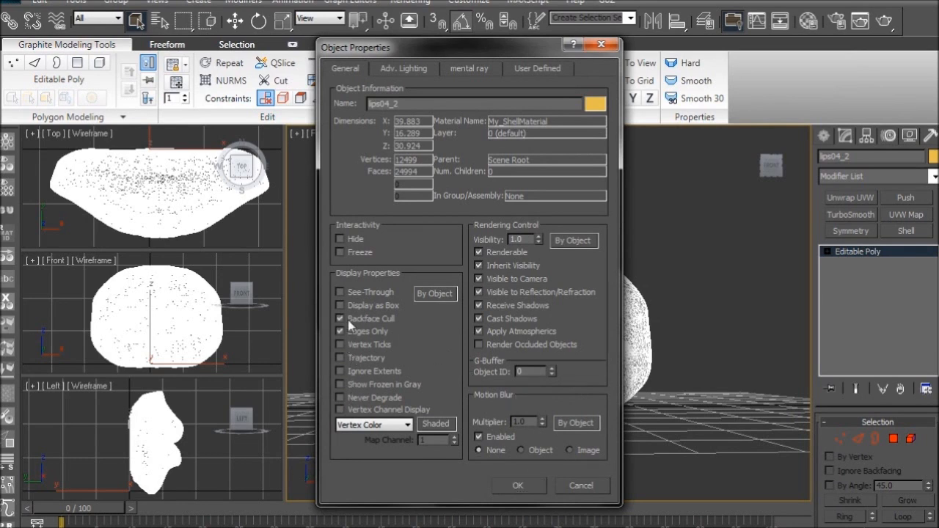
{"action": "left_click", "coordinate": [518, 485]}
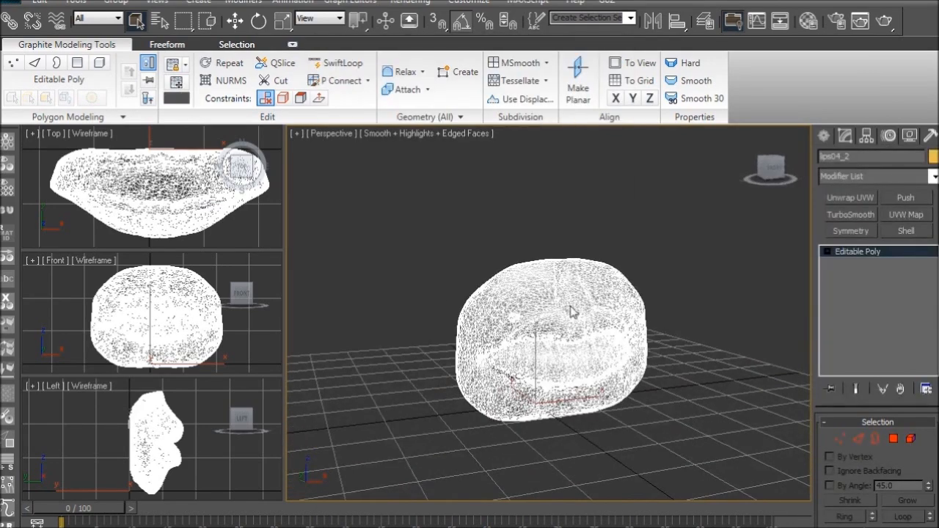
{"action": "left_click_drag", "start_coordinate": [572, 312], "coordinate": [598, 315]}
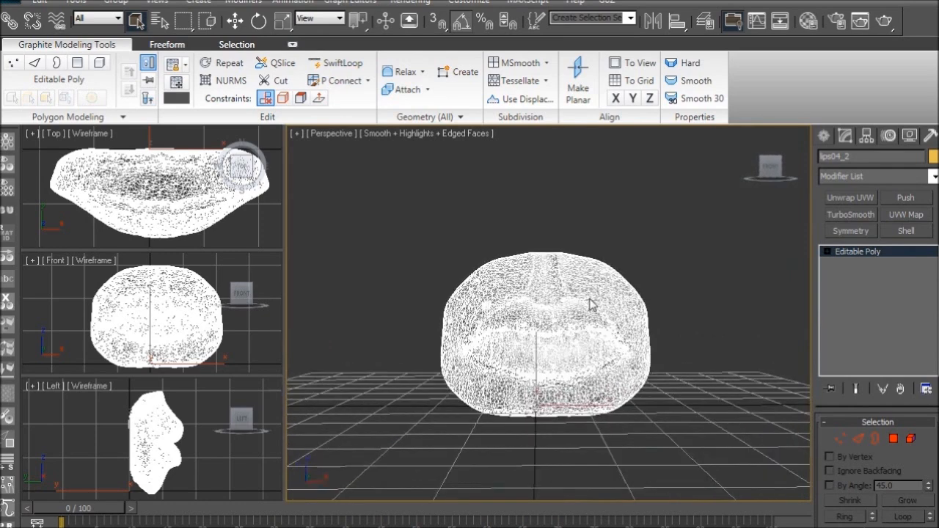
{"action": "mouse_move", "coordinate": [581, 309]}
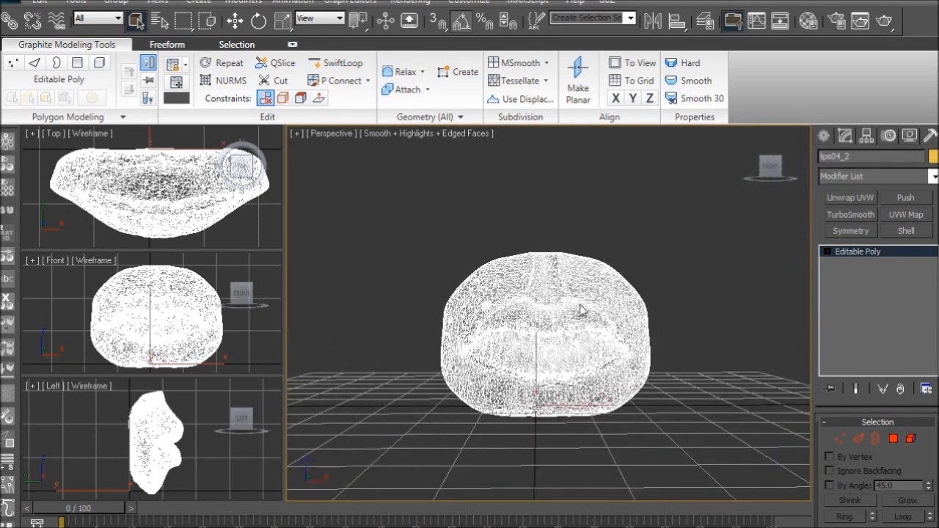
{"action": "left_click_drag", "start_coordinate": [580, 308], "coordinate": [422, 345]}
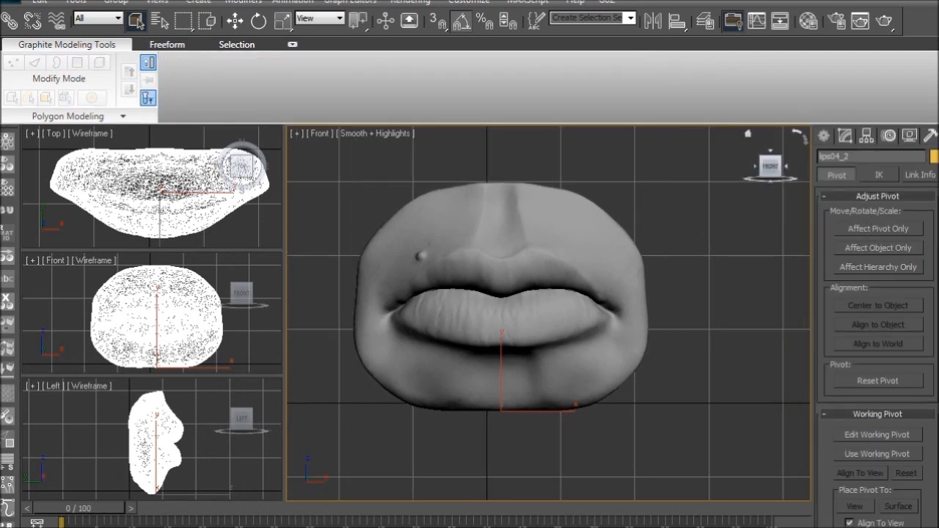
- Enable Affect Pivot Only in the Hierarchy Pivot settings for lips04_2
{"action": "left_click", "coordinate": [877, 228]}
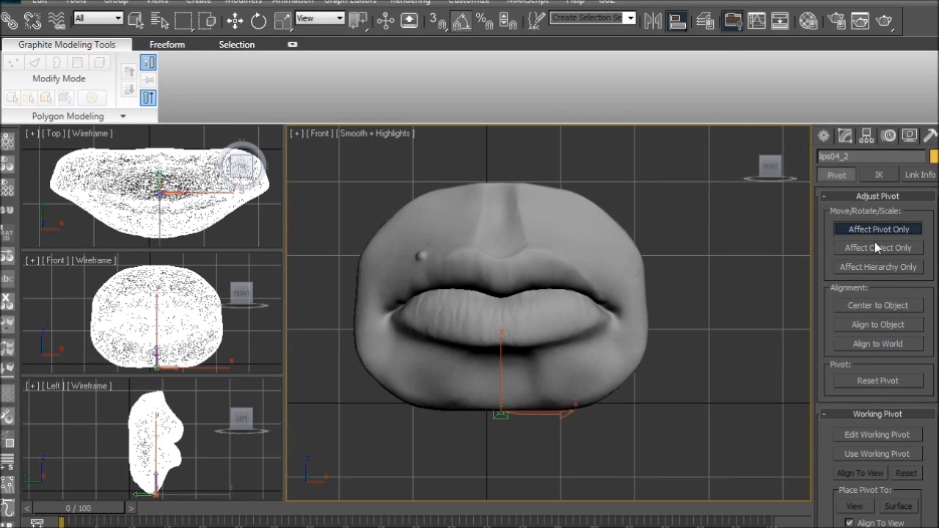
{"action": "left_click", "coordinate": [876, 228]}
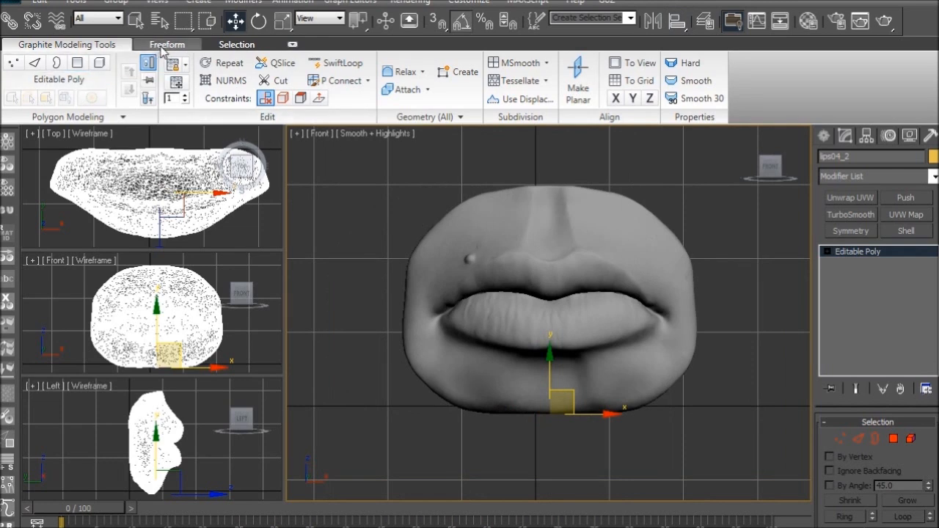
- Set PolyDraw to draw on lips04_2's surface at 0.2 offset and start a New Object
{"action": "left_click", "coordinate": [167, 44]}
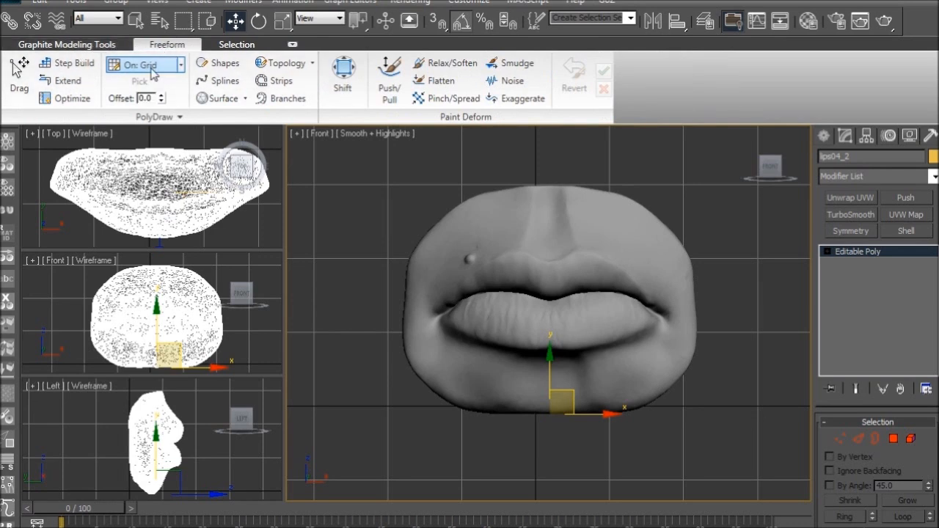
{"action": "mouse_move", "coordinate": [139, 64]}
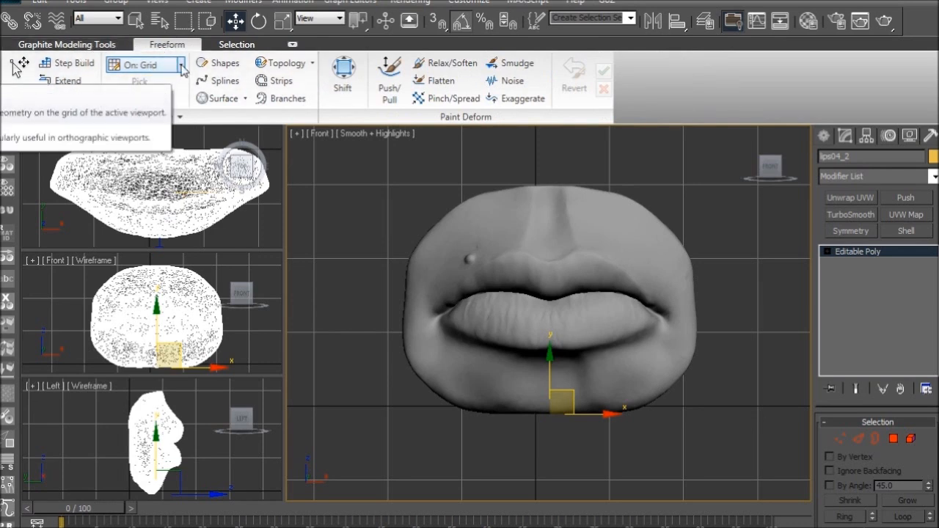
{"action": "left_click", "coordinate": [180, 65]}
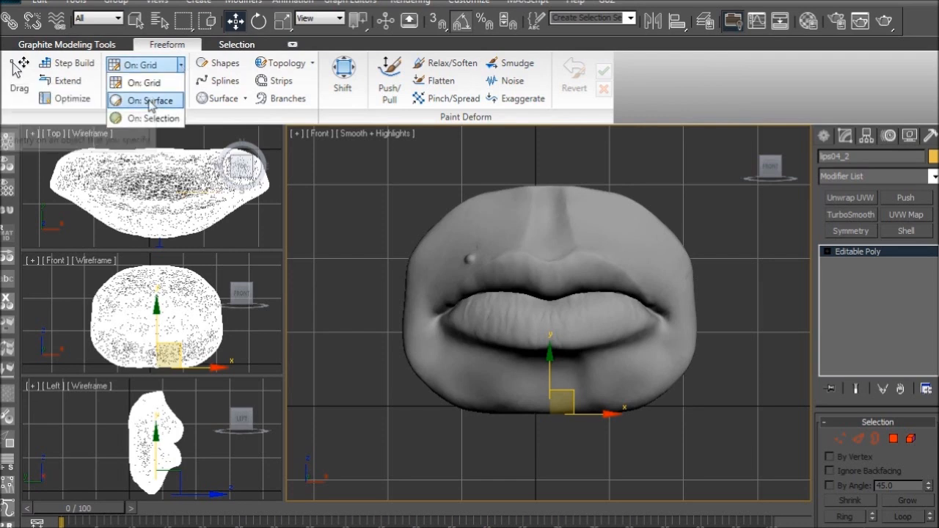
{"action": "left_click", "coordinate": [144, 100]}
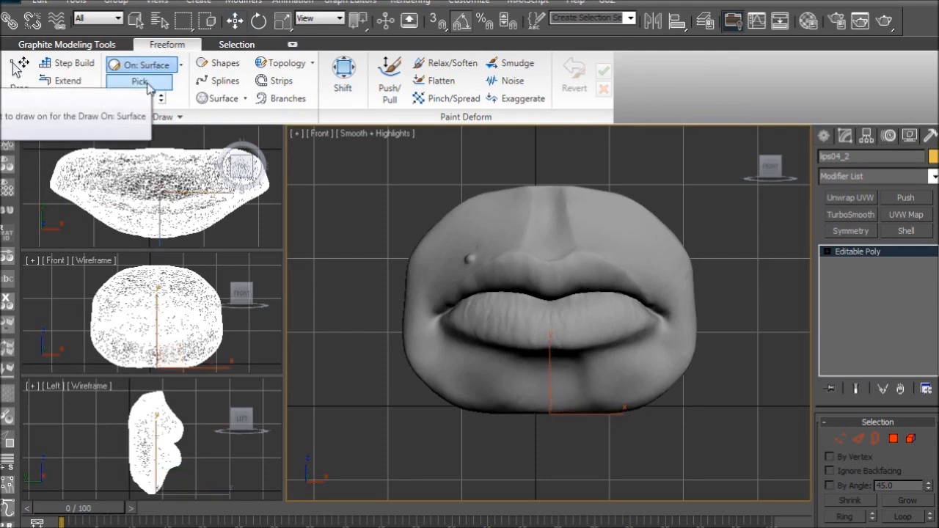
{"action": "left_click", "coordinate": [138, 81]}
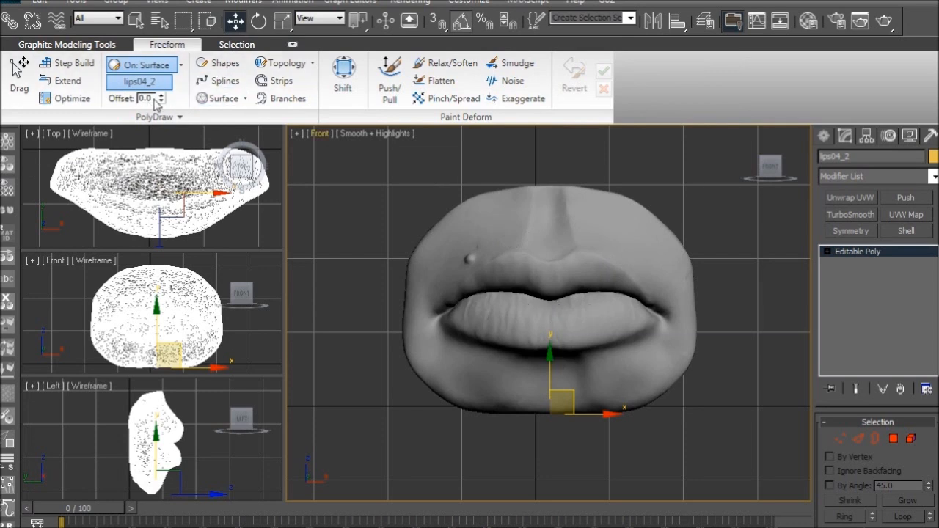
{"action": "triple_click", "coordinate": [140, 99]}
{"action": "type", "text": "0.2"}
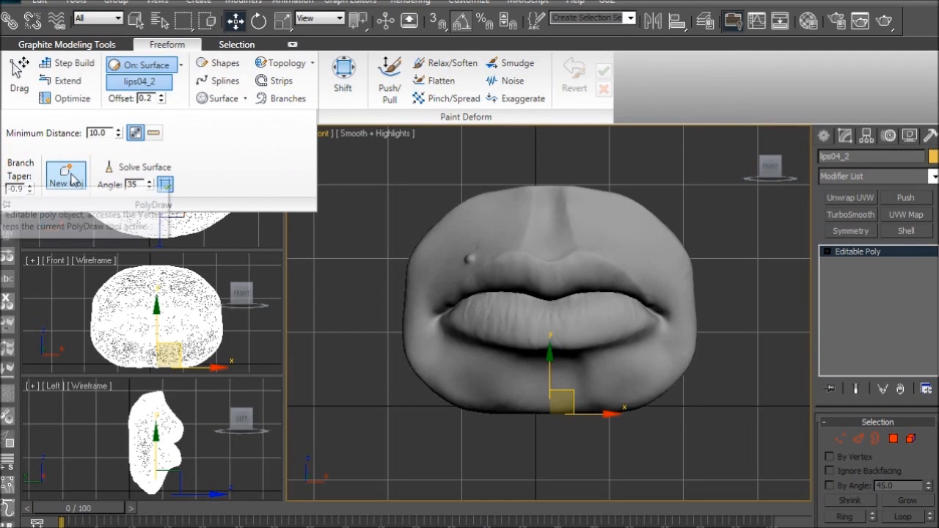
{"action": "left_click", "coordinate": [66, 176]}
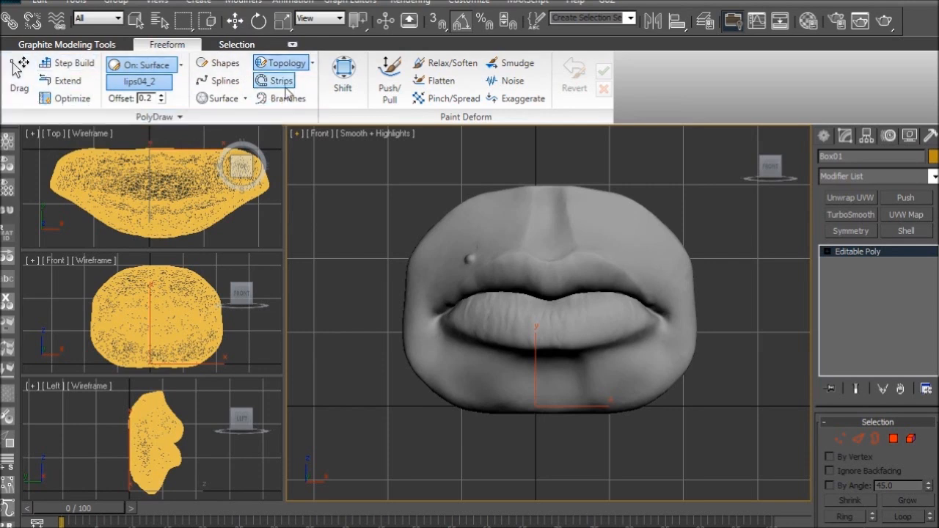
{"action": "mouse_move", "coordinate": [281, 62]}
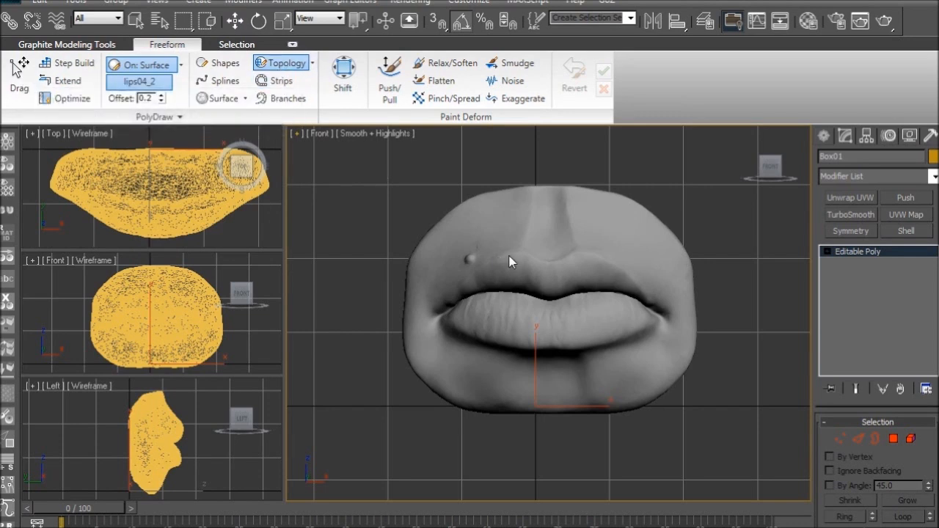
{"action": "mouse_move", "coordinate": [553, 264]}
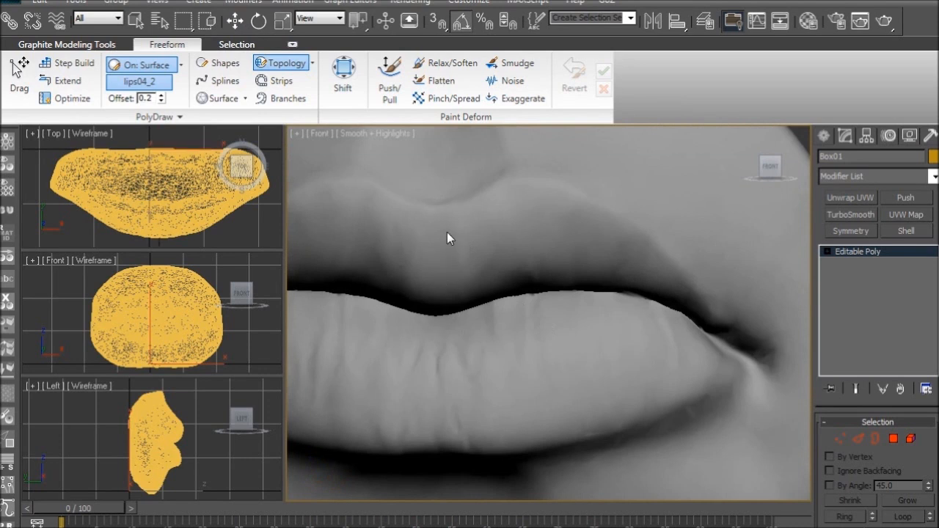
{"action": "mouse_move", "coordinate": [456, 246]}
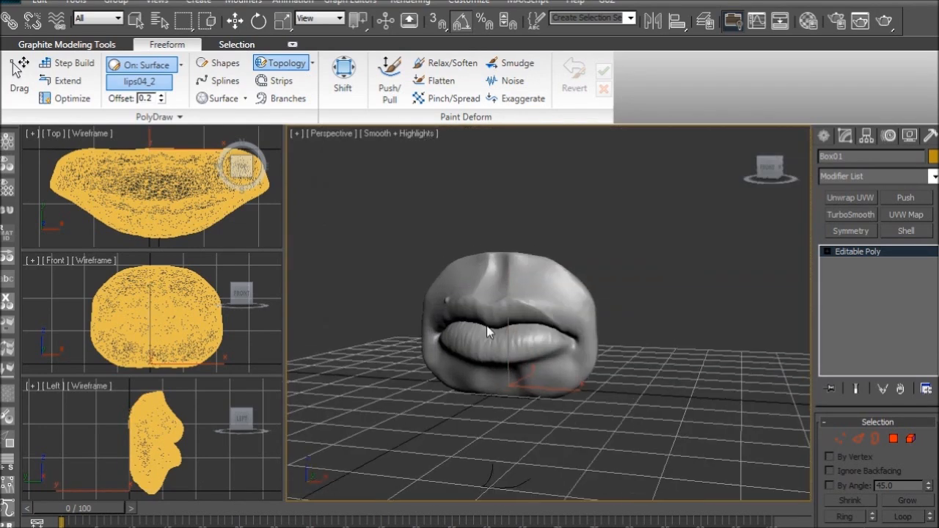
- Orbit the view to face the lips and toggle Optimize for PolyDraw strokes
{"action": "left_click_drag", "start_coordinate": [488, 332], "coordinate": [524, 352]}
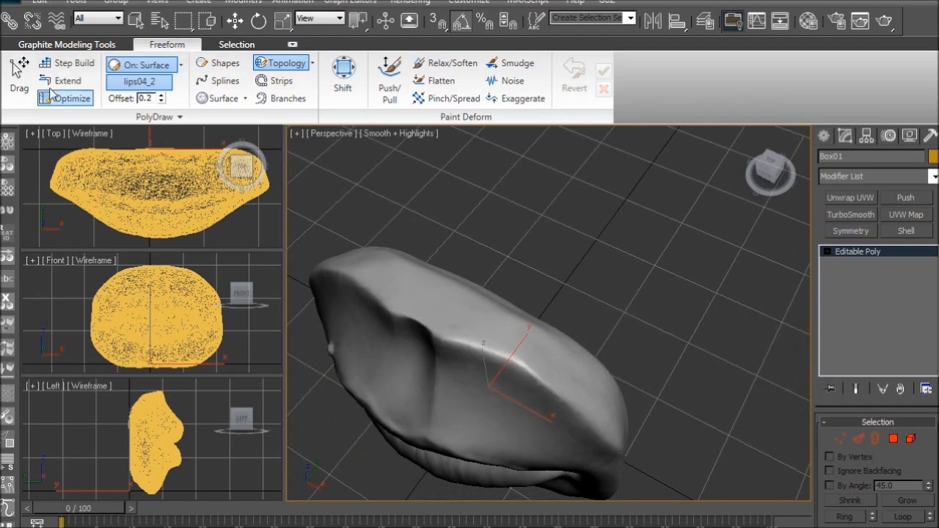
{"action": "left_click", "coordinate": [66, 62]}
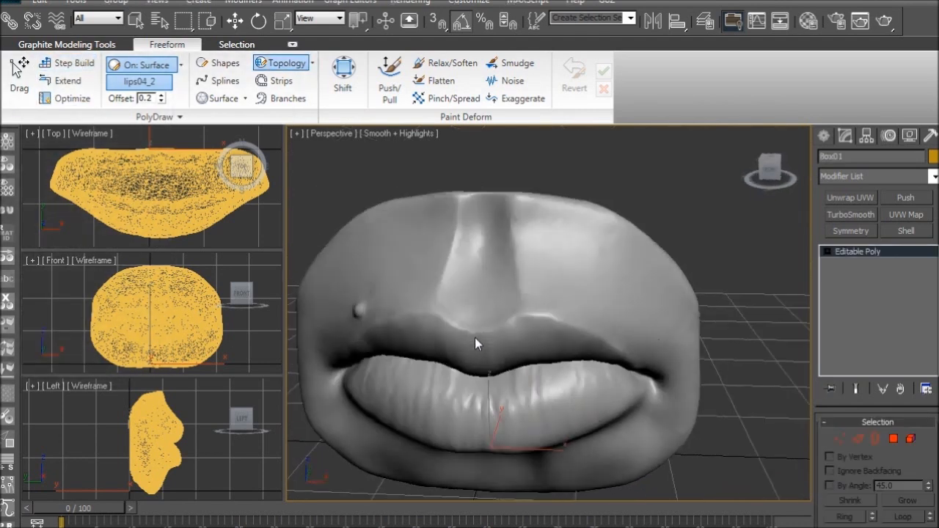
- Drag Topology strokes across the upper lip to build Box01's first pair of quads
{"action": "left_click_drag", "start_coordinate": [477, 341], "coordinate": [627, 359]}
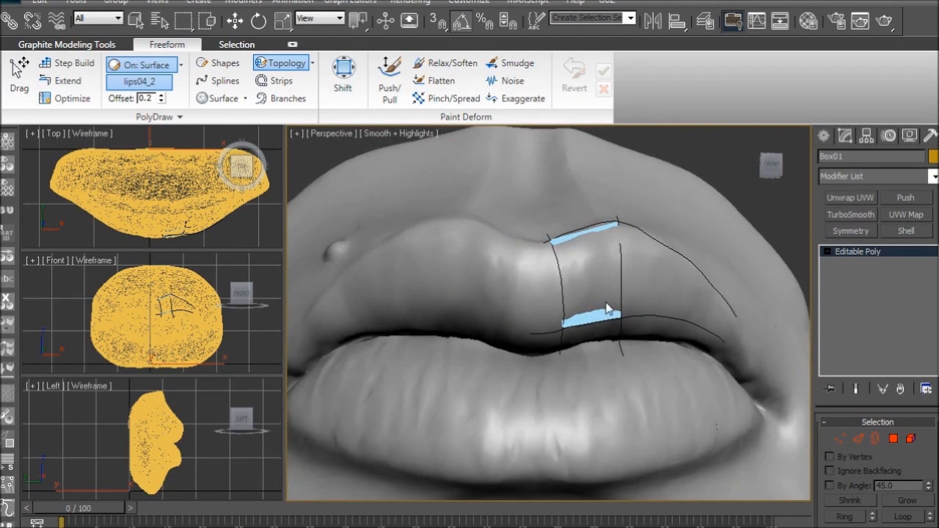
{"action": "mouse_move", "coordinate": [653, 224]}
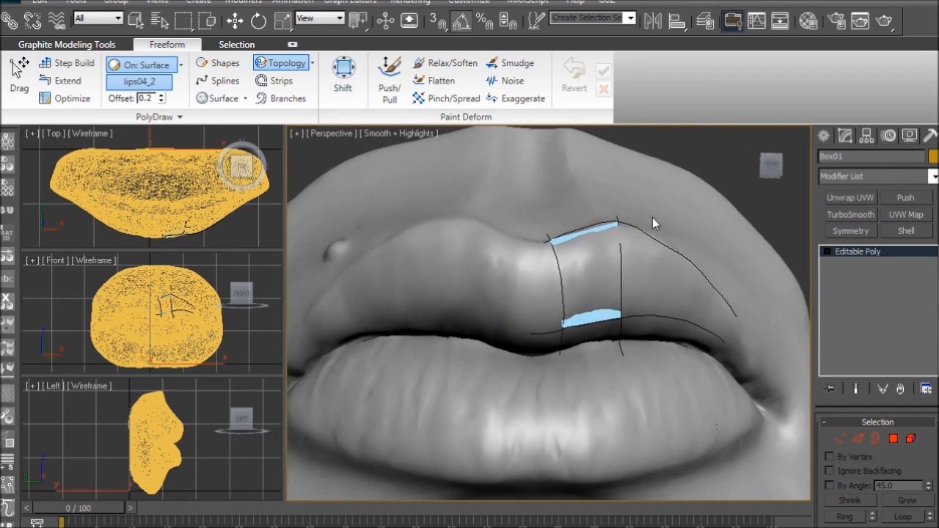
{"action": "mouse_move", "coordinate": [716, 169]}
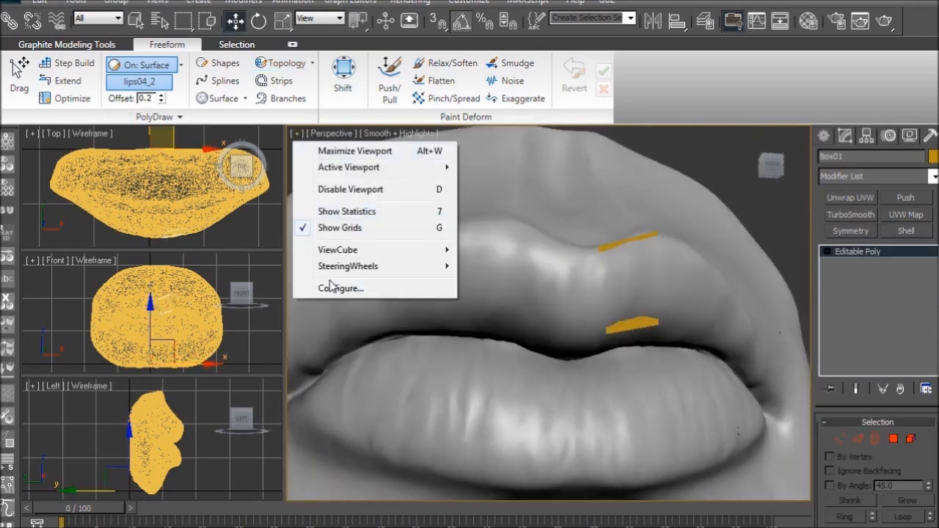
- Turn on edged-faces display for selected faces in the viewport configuration
{"action": "left_click", "coordinate": [341, 287]}
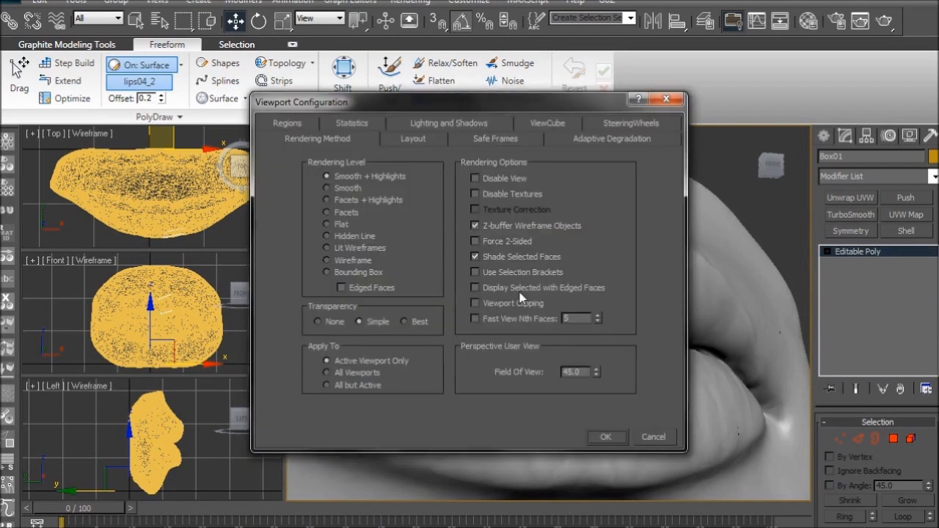
{"action": "left_click", "coordinate": [474, 286]}
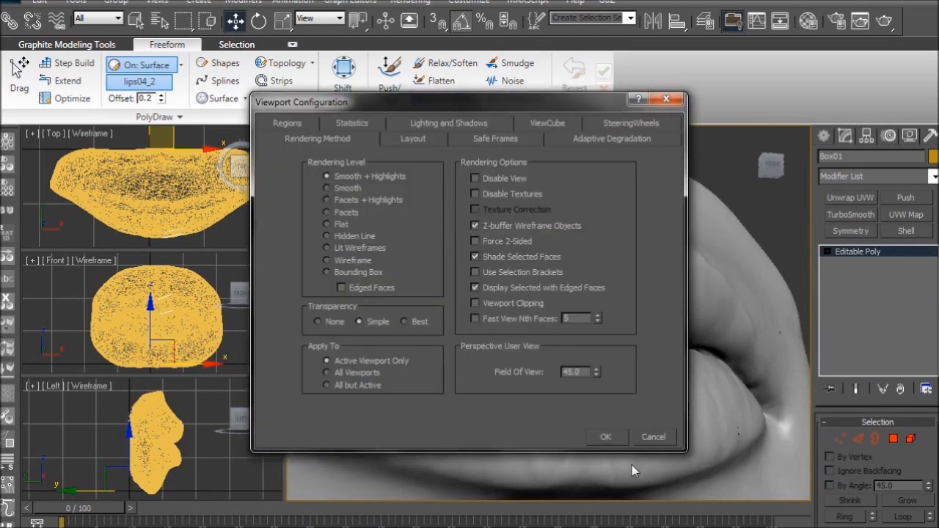
{"action": "left_click", "coordinate": [605, 437]}
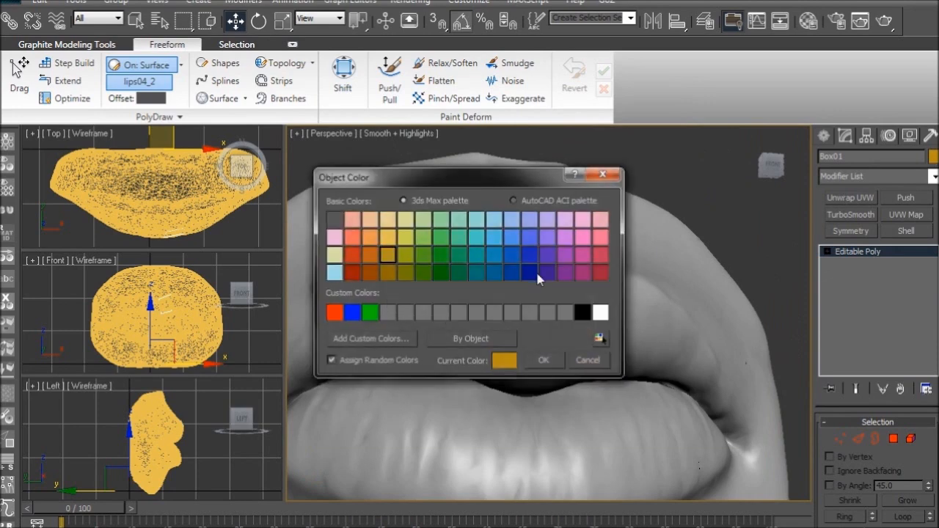
- Colour Box01 blue and put lips04_2 on a new frozen Layer01
{"action": "left_click", "coordinate": [543, 360]}
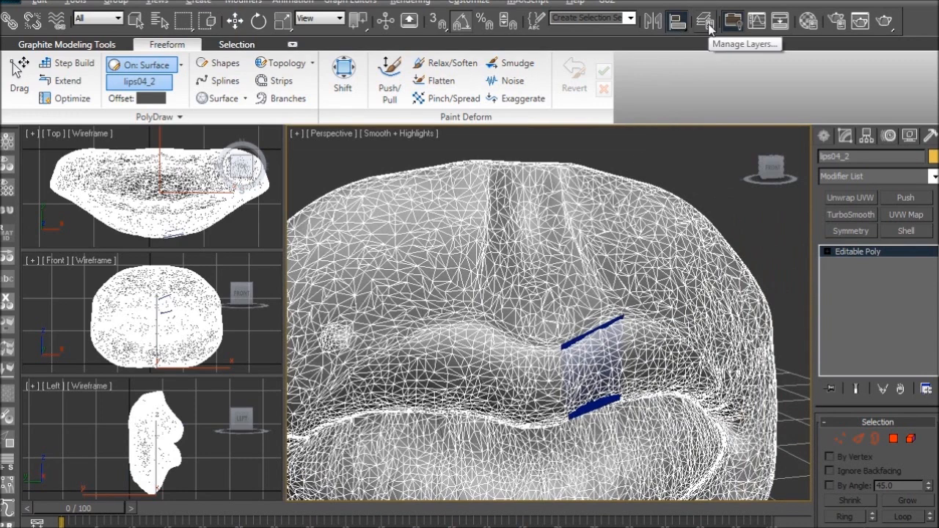
{"action": "left_click", "coordinate": [704, 20]}
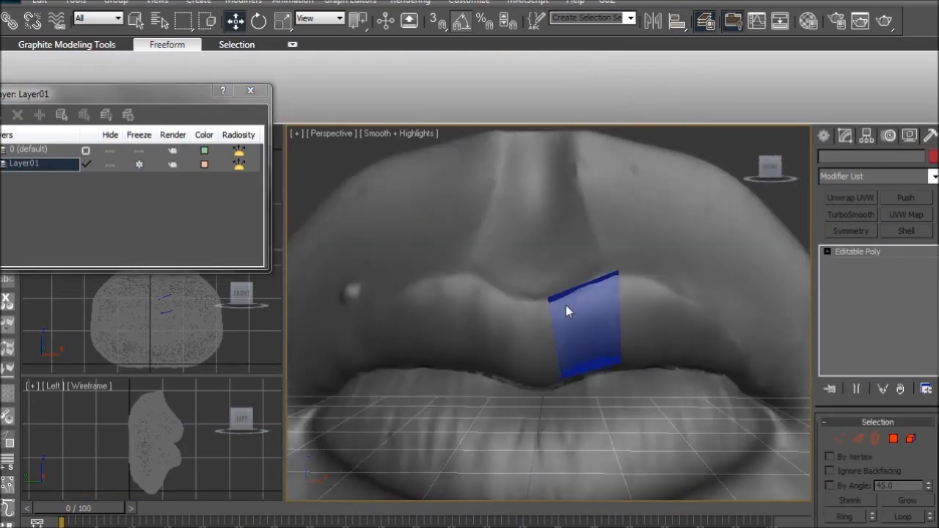
{"action": "left_click", "coordinate": [167, 44]}
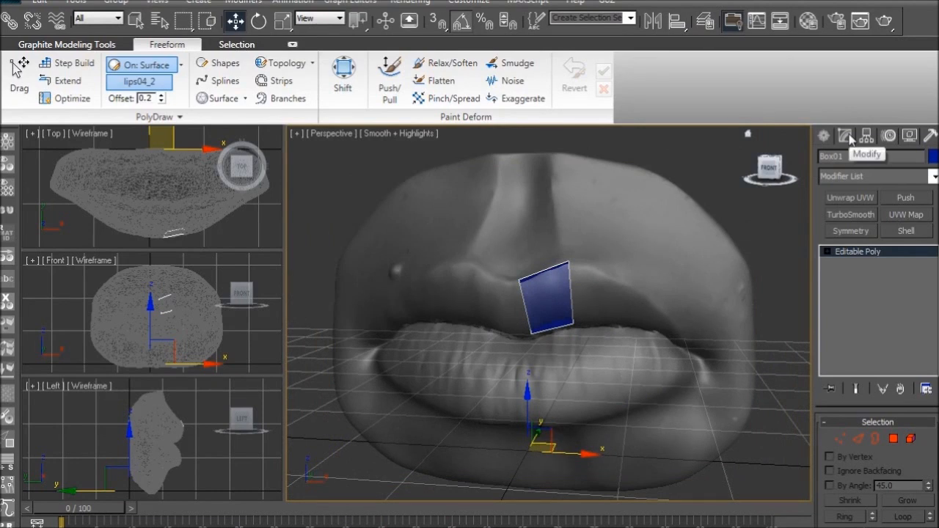
- Align Box01's pivot to the lips04_2 pivot point using Affect Pivot Only
{"action": "left_click", "coordinate": [844, 136]}
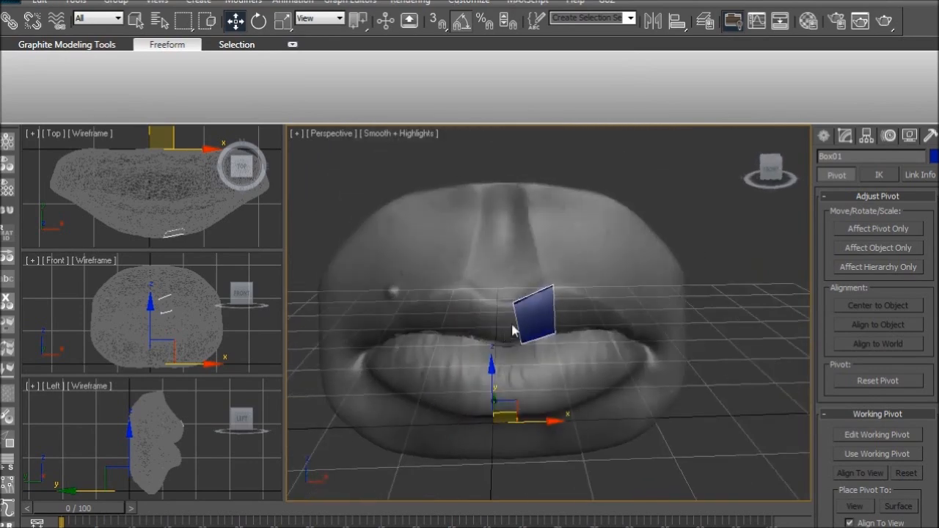
{"action": "left_click", "coordinate": [876, 228]}
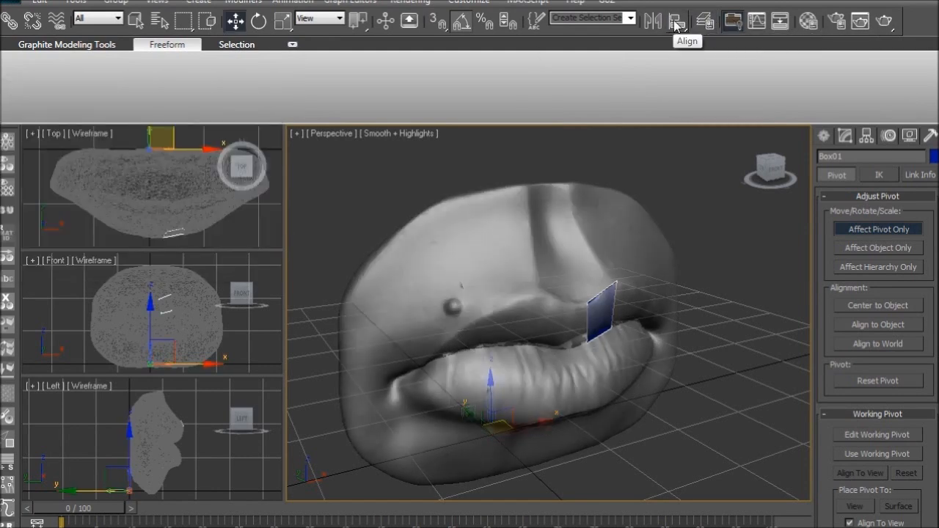
{"action": "left_click", "coordinate": [676, 20]}
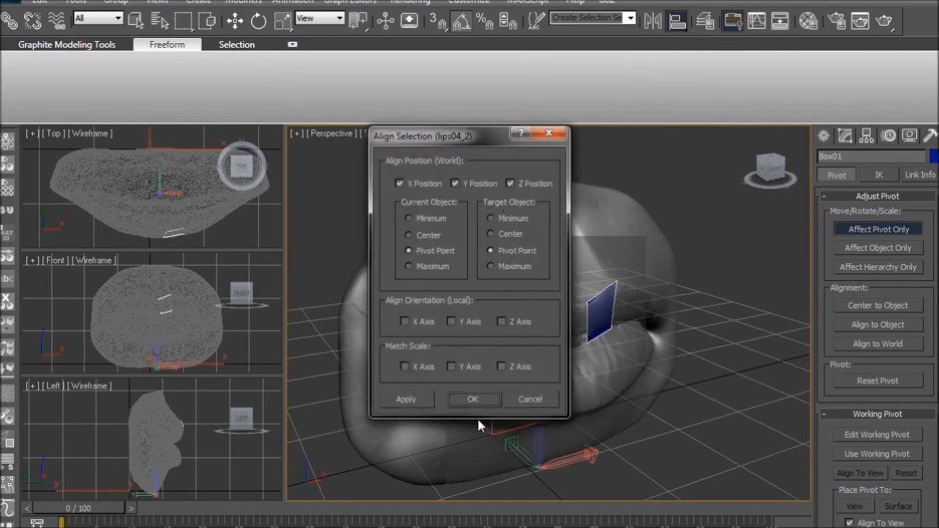
{"action": "left_click", "coordinate": [473, 399]}
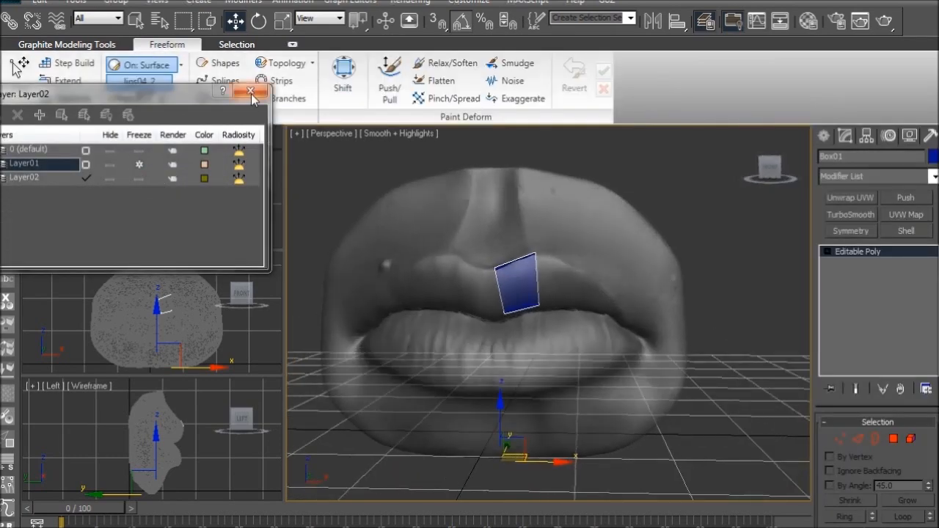
- Close the Layer Manager and orbit the maximized Perspective view to an angle
{"action": "left_click", "coordinate": [251, 90]}
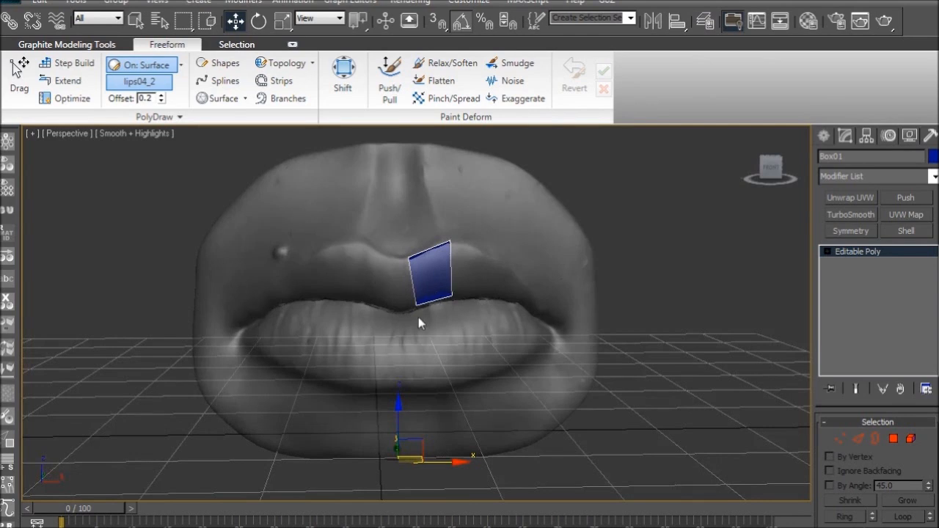
{"action": "mouse_move", "coordinate": [396, 385]}
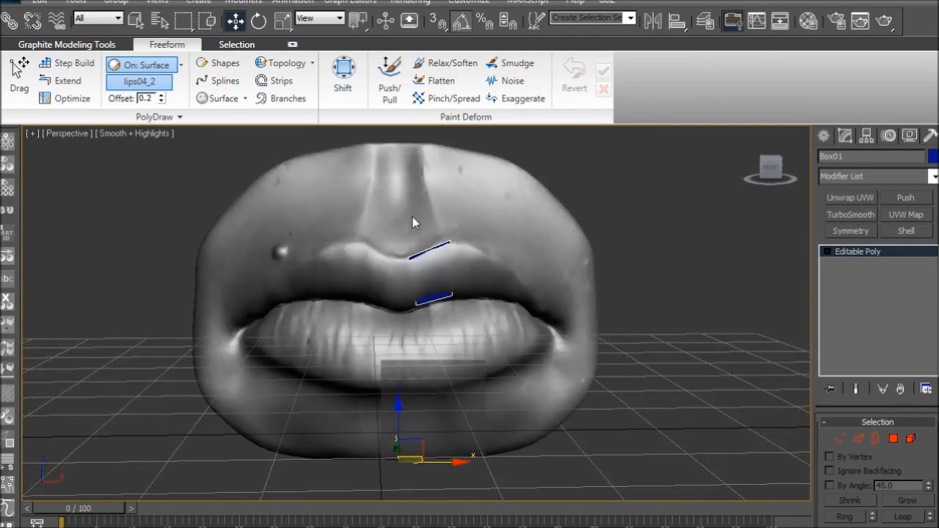
{"action": "left_click_drag", "start_coordinate": [415, 223], "coordinate": [348, 281]}
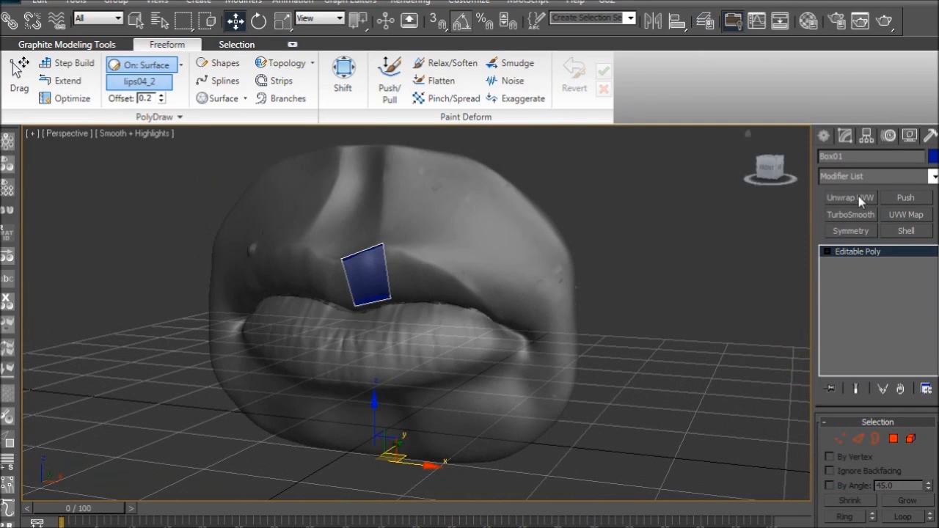
- Add a Symmetry modifier, then drag the Editable Poly quad's inner edge to the lip centre
{"action": "left_click", "coordinate": [850, 230]}
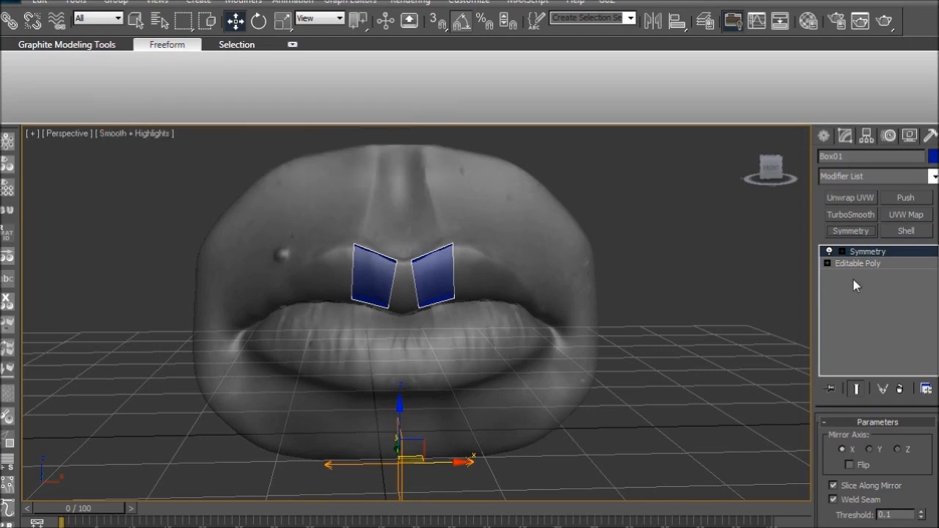
{"action": "left_click", "coordinate": [856, 263]}
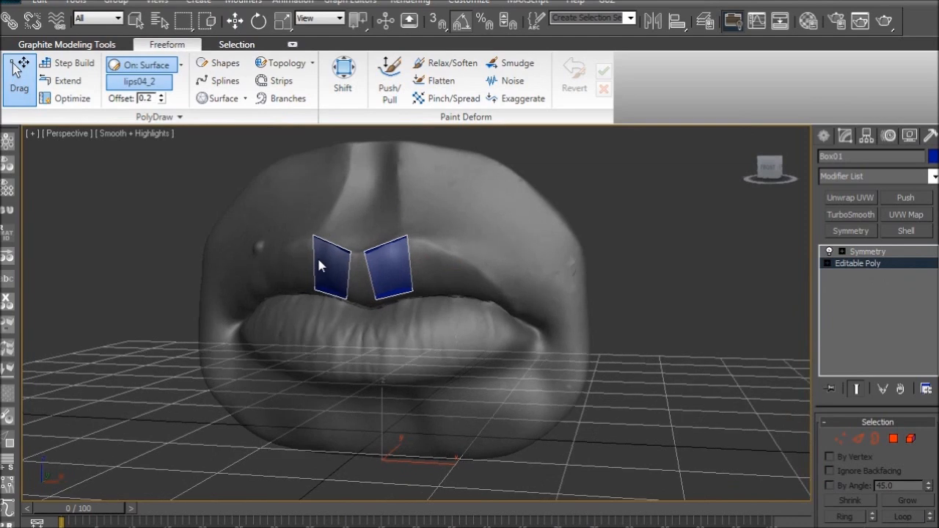
{"action": "scroll", "scroll_direction": "down", "scroll_amount": 3}
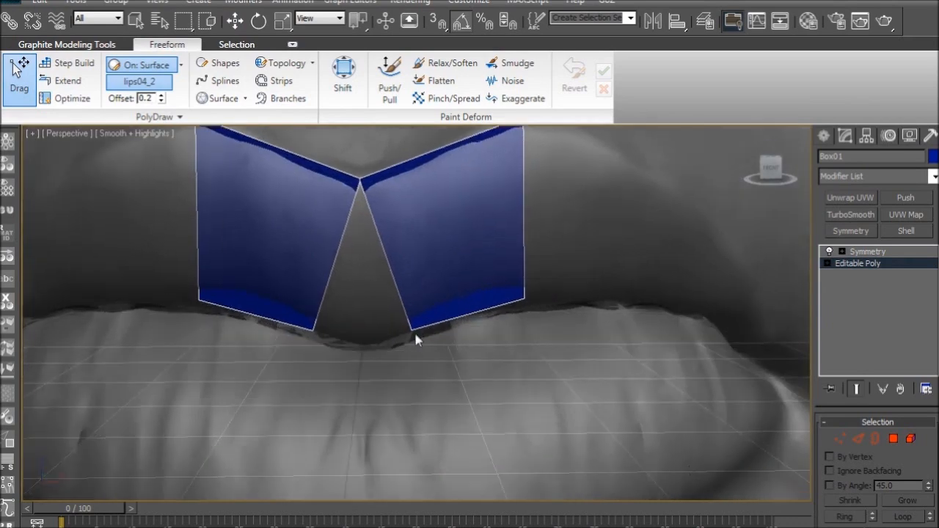
{"action": "left_click_drag", "start_coordinate": [415, 328], "coordinate": [365, 352]}
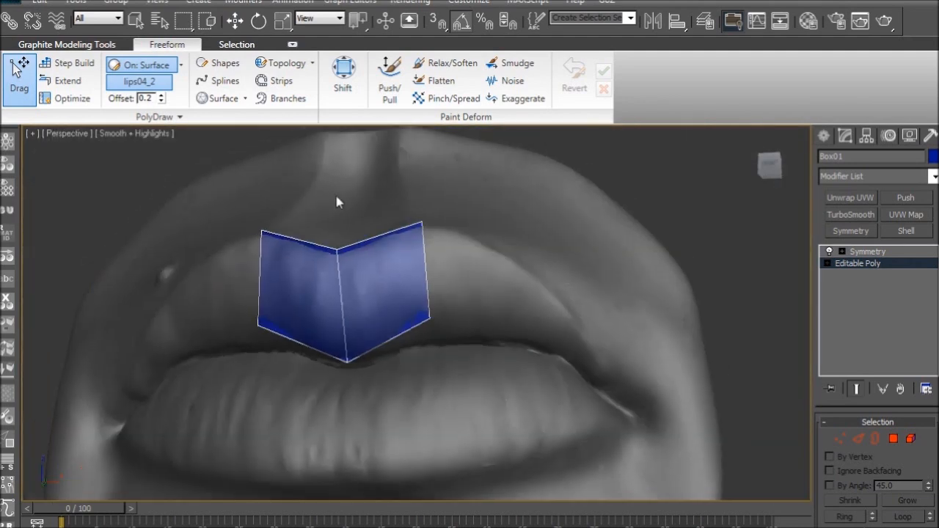
{"action": "mouse_move", "coordinate": [400, 279]}
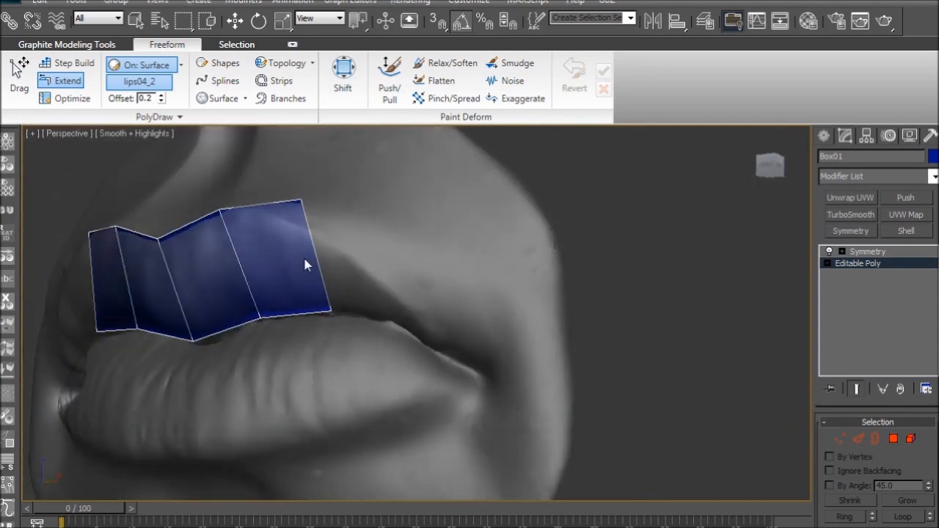
- Extend quads along the upper lip and tuck the last vertices into the mouth corner
{"action": "left_click", "coordinate": [66, 63]}
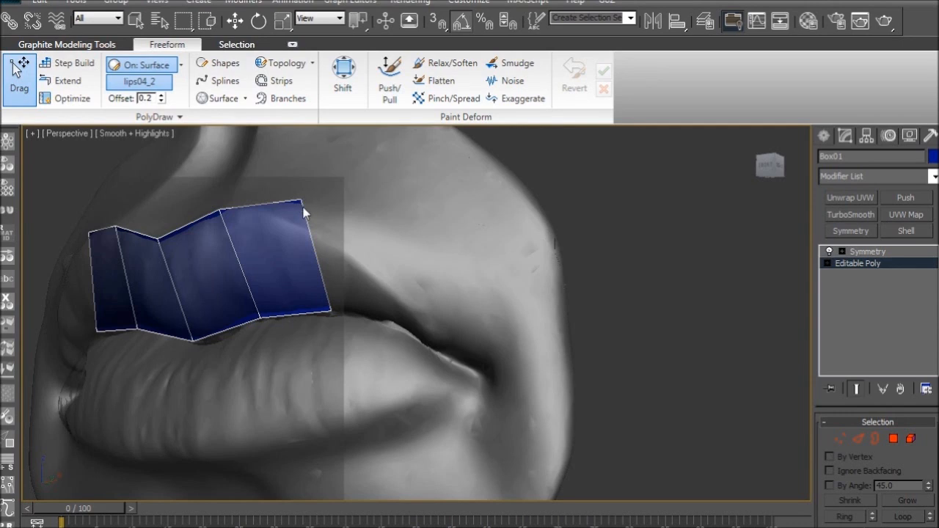
{"action": "mouse_move", "coordinate": [304, 206]}
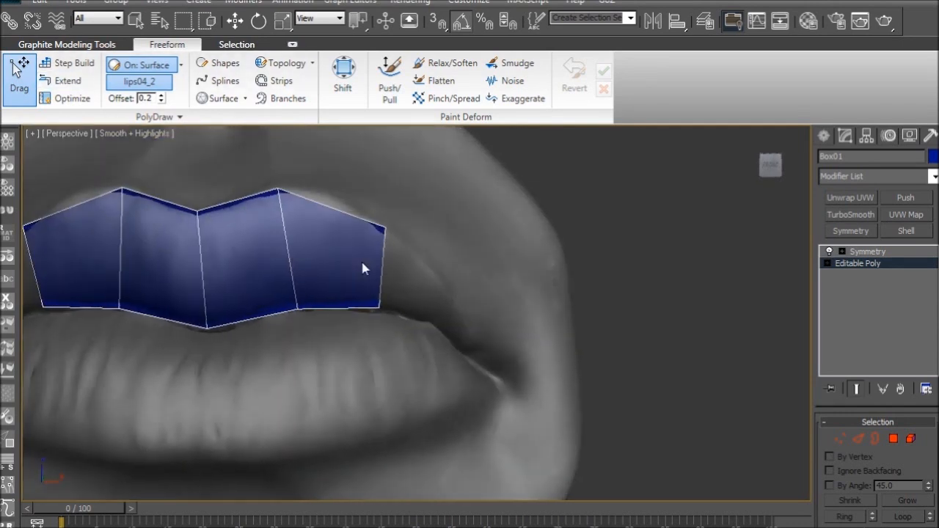
{"action": "left_click_drag", "start_coordinate": [366, 268], "coordinate": [355, 308]}
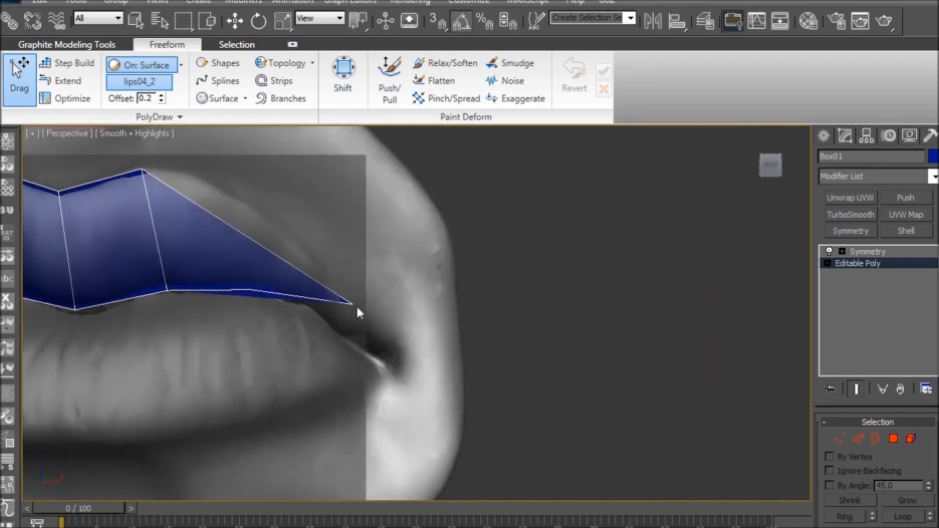
{"action": "left_click_drag", "start_coordinate": [352, 304], "coordinate": [360, 338]}
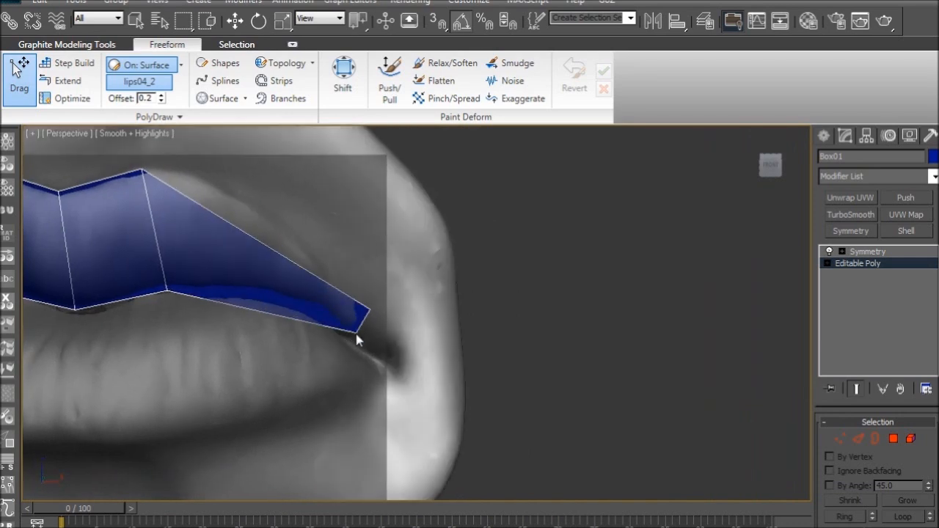
{"action": "left_click_drag", "start_coordinate": [359, 337], "coordinate": [334, 334]}
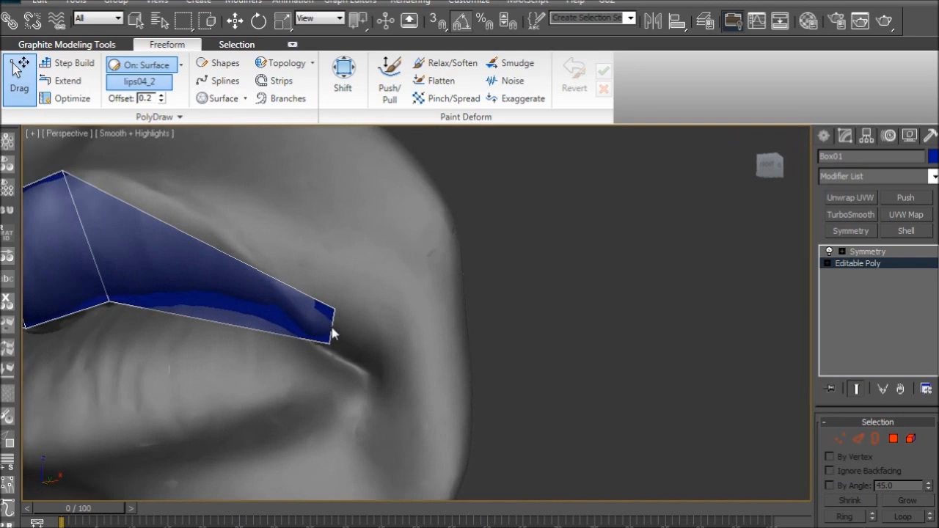
{"action": "left_click_drag", "start_coordinate": [332, 330], "coordinate": [323, 354]}
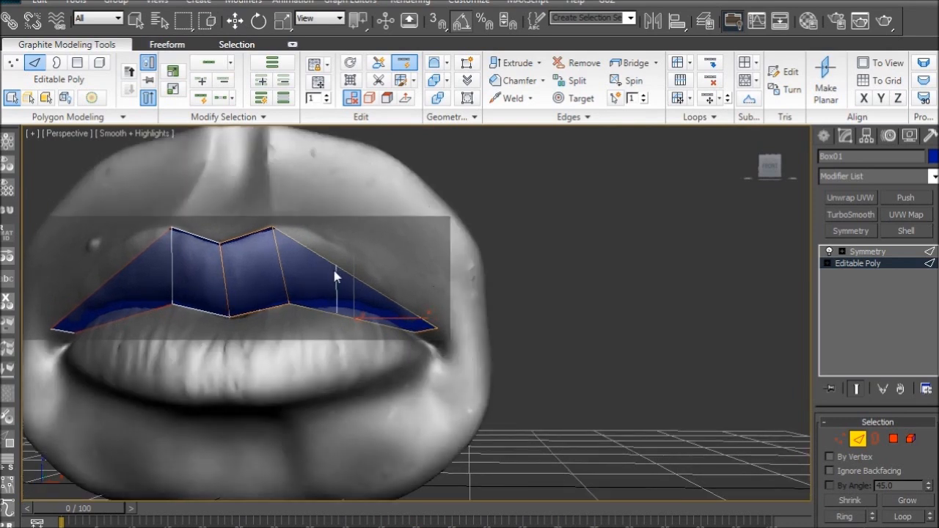
{"action": "mouse_move", "coordinate": [328, 274]}
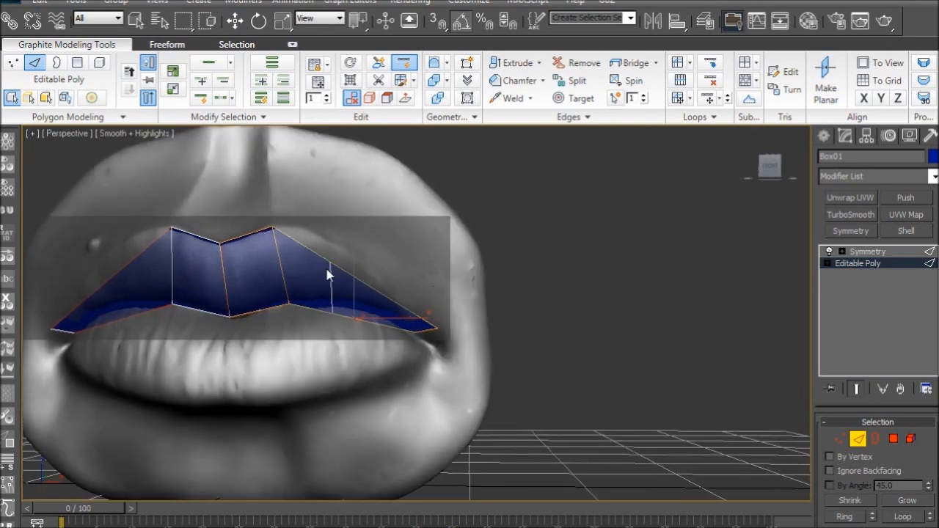
- Swift Loop an edge loop across the corner section and drag its vertices onto the lip
{"action": "left_click_drag", "start_coordinate": [326, 275], "coordinate": [400, 323]}
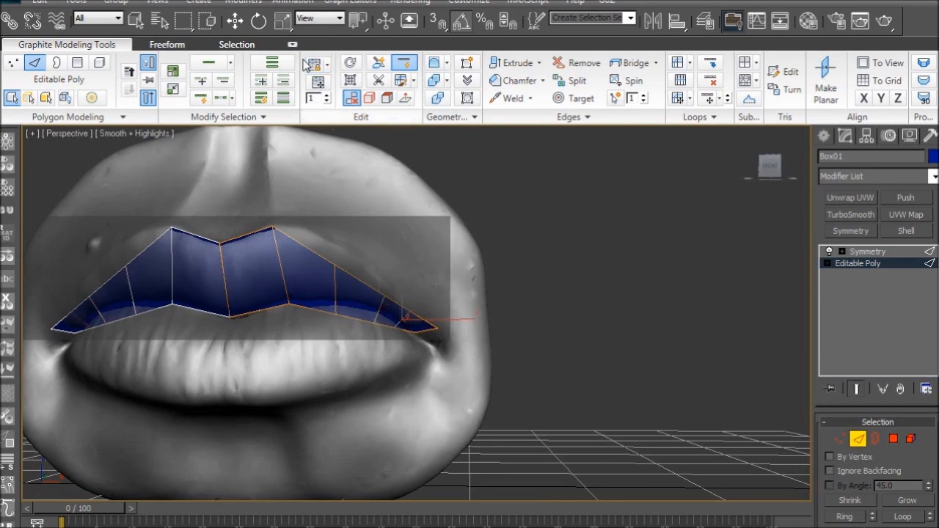
{"action": "mouse_move", "coordinate": [405, 63]}
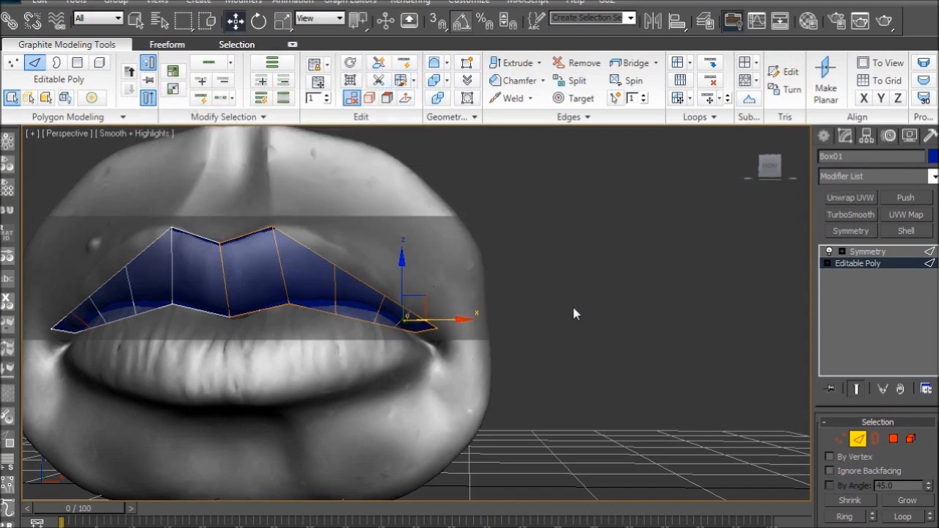
{"action": "left_click", "coordinate": [167, 44]}
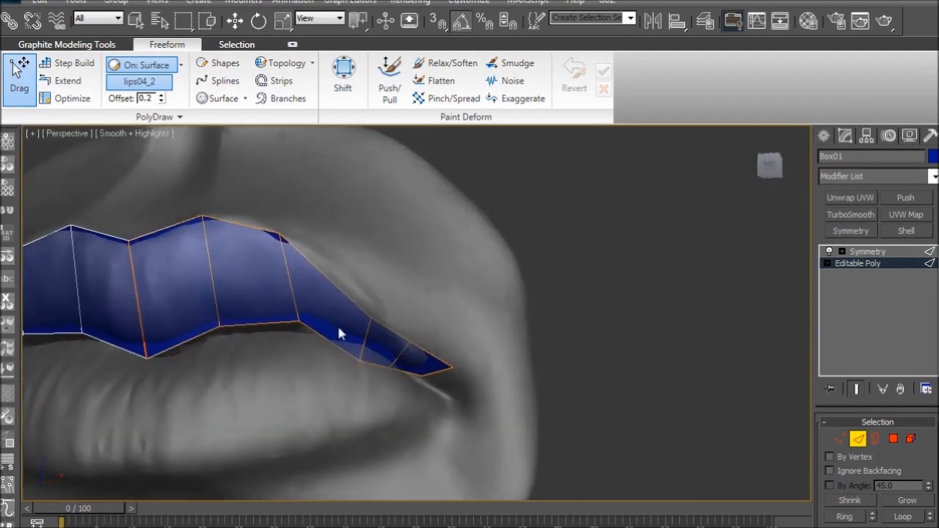
{"action": "left_click_drag", "start_coordinate": [339, 333], "coordinate": [359, 345]}
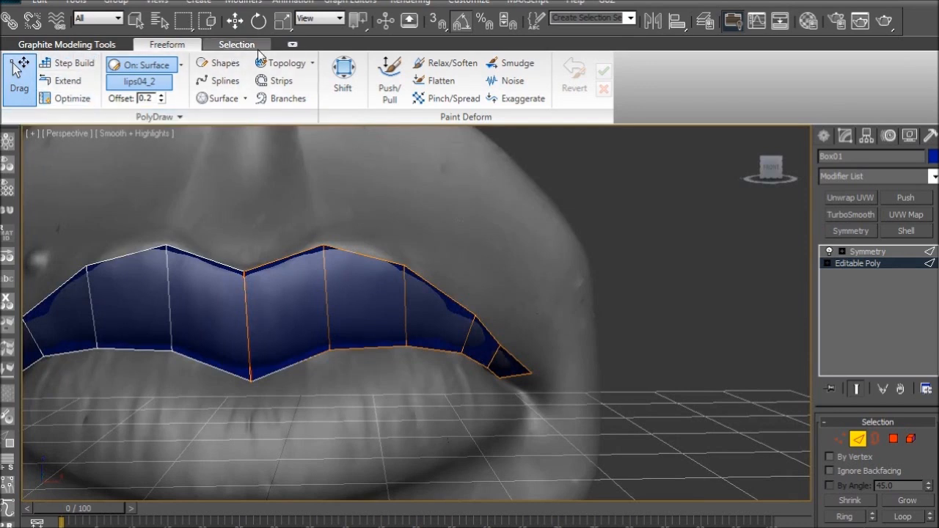
- Swift Loop a lengthwise loop through the strip and drag its vertices along the lip's curve
{"action": "left_click", "coordinate": [66, 44]}
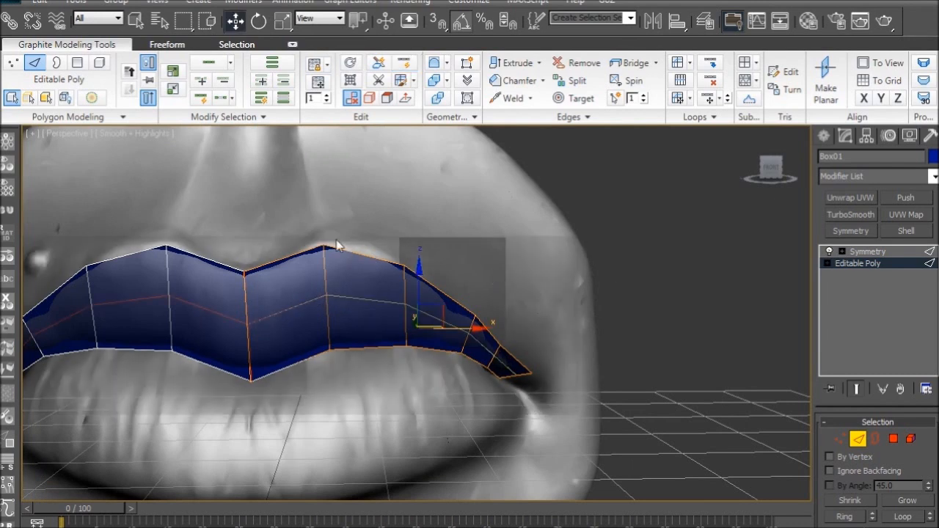
{"action": "left_click", "coordinate": [167, 44]}
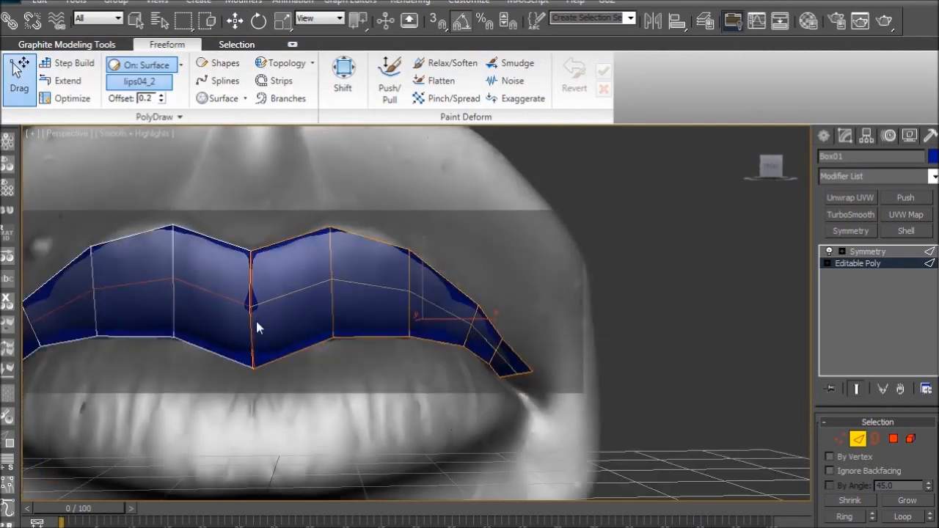
{"action": "left_click_drag", "start_coordinate": [253, 327], "coordinate": [249, 257]}
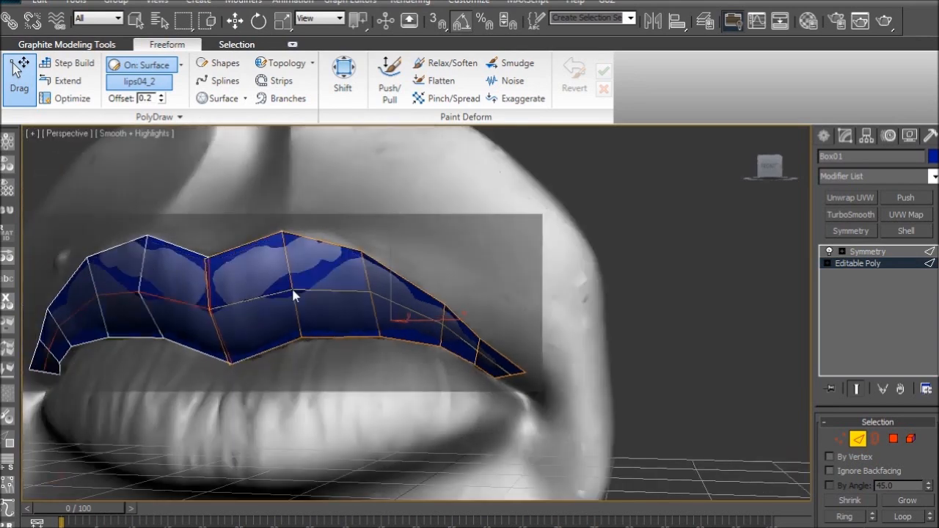
{"action": "left_click_drag", "start_coordinate": [294, 295], "coordinate": [438, 334]}
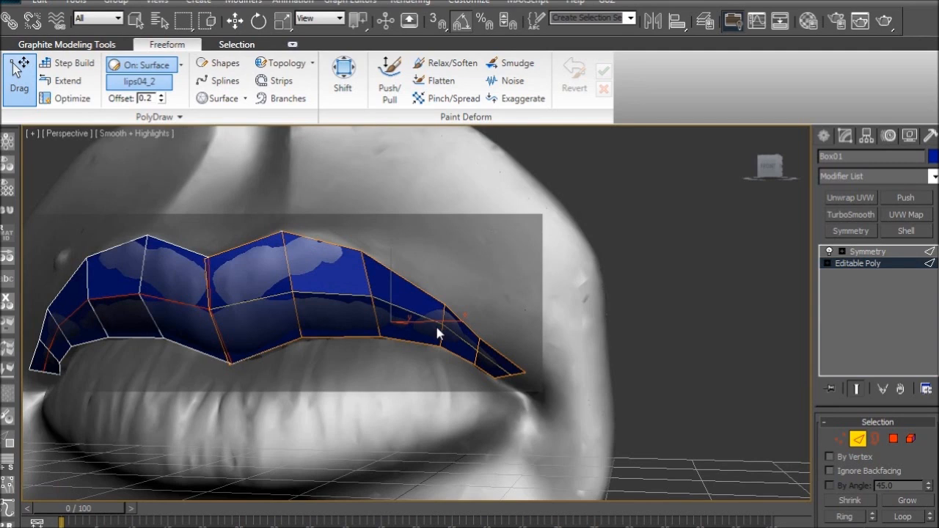